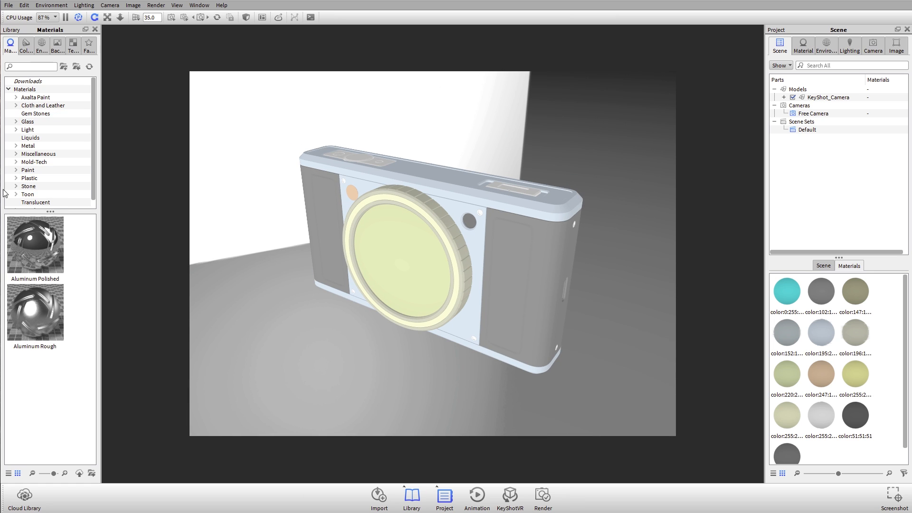
Widen the Library panel and expand Metal to list the Aluminum materials
click(25, 89)
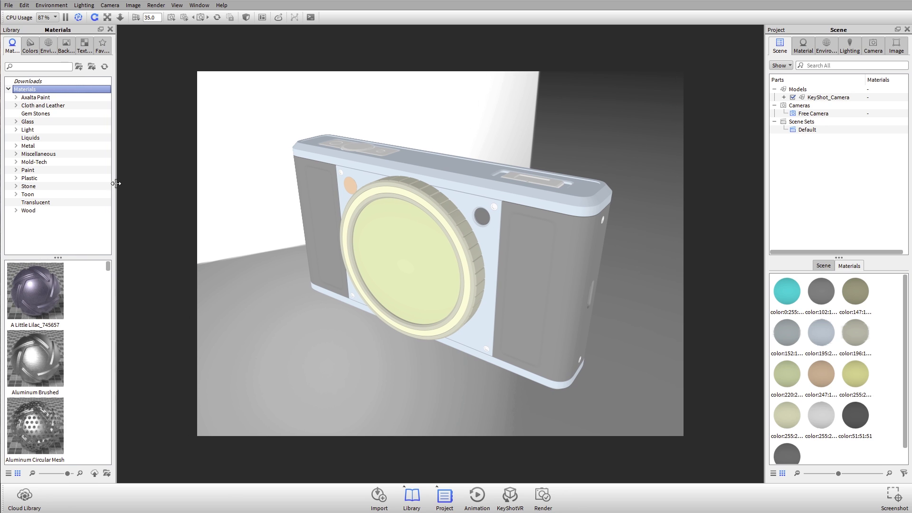
click(35, 97)
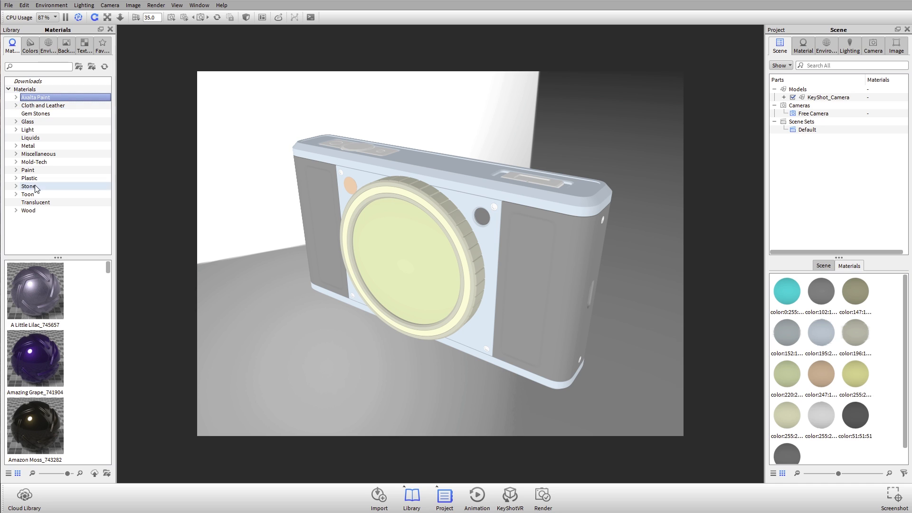
click(28, 145)
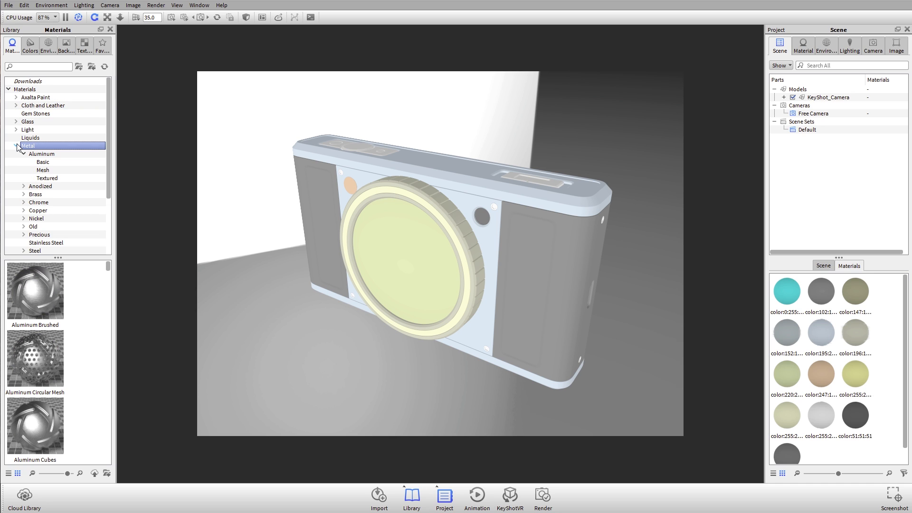
click(41, 154)
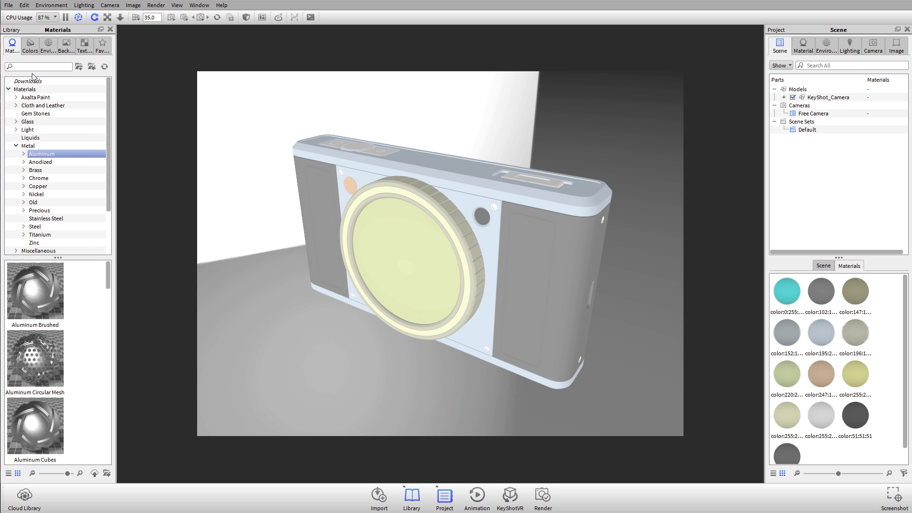
Search the library for 'tire', clear the search, and collapse the Metal category
text(tire)
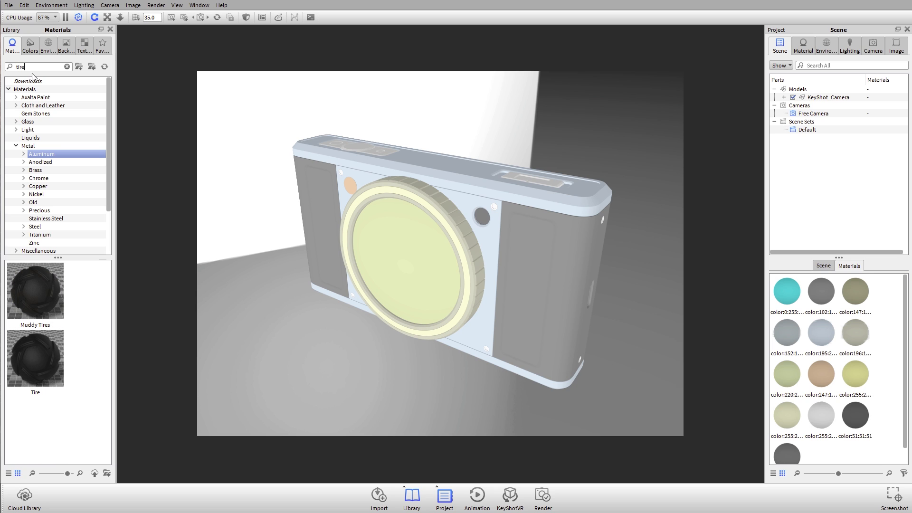
click(35, 357)
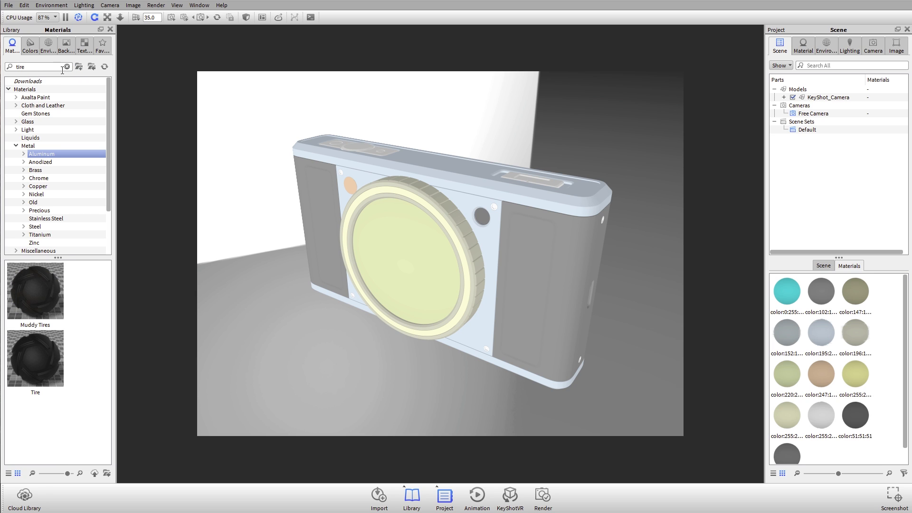
click(68, 67)
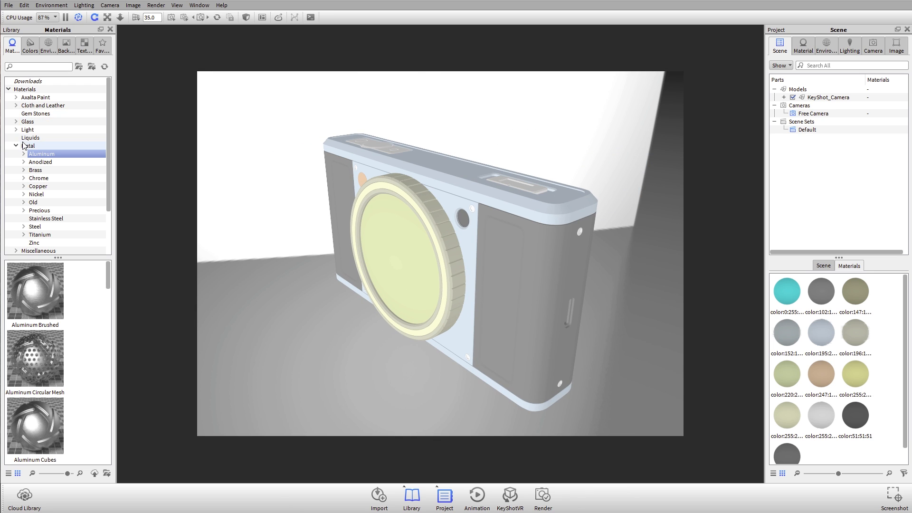
click(15, 145)
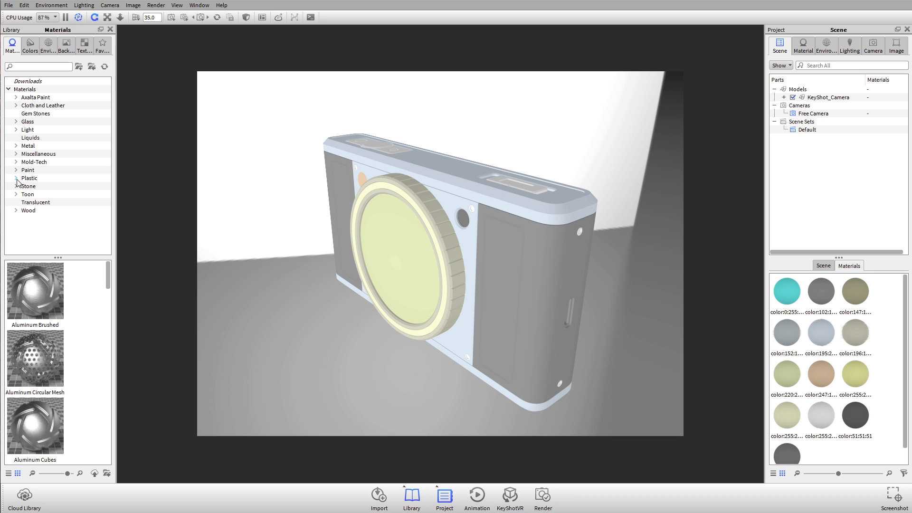
Show the Plastic > Hard > Shiny swatches while orbiting the camera to view its top and front
click(29, 178)
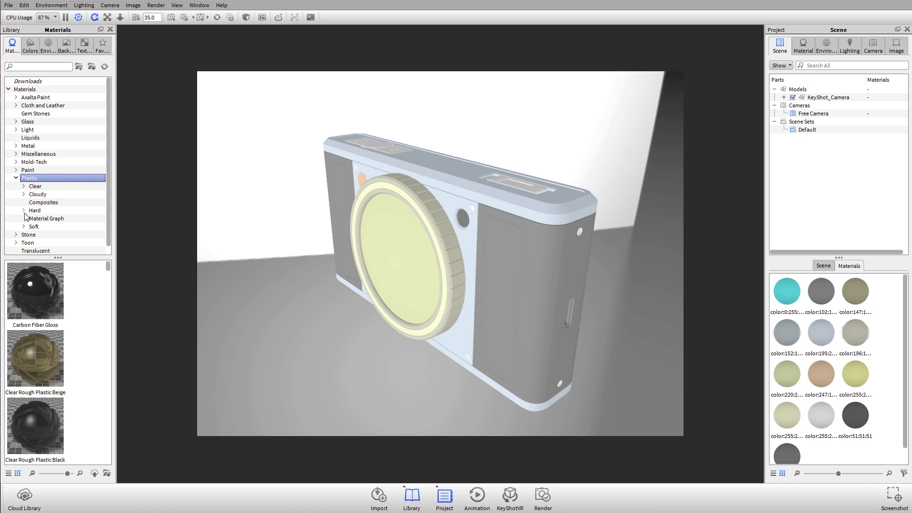
click(24, 210)
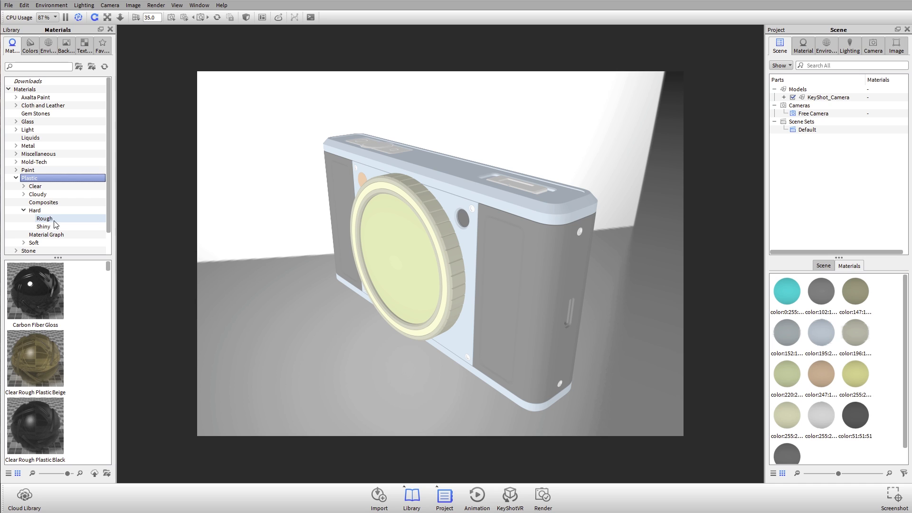
mouse_move(51, 220)
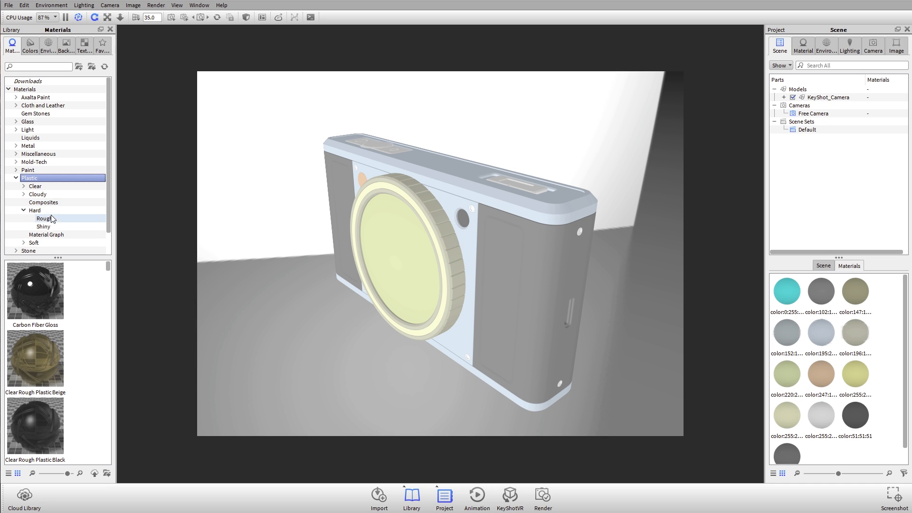
mouse_move(55, 233)
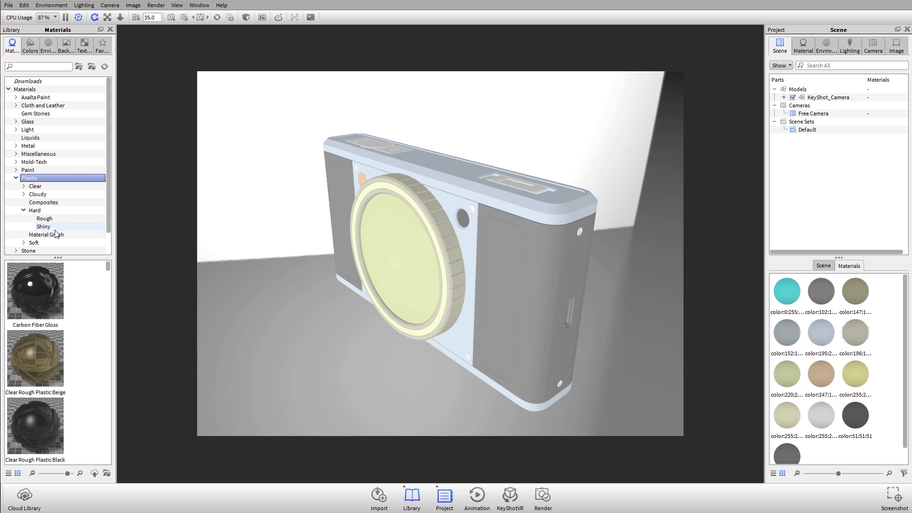
click(44, 218)
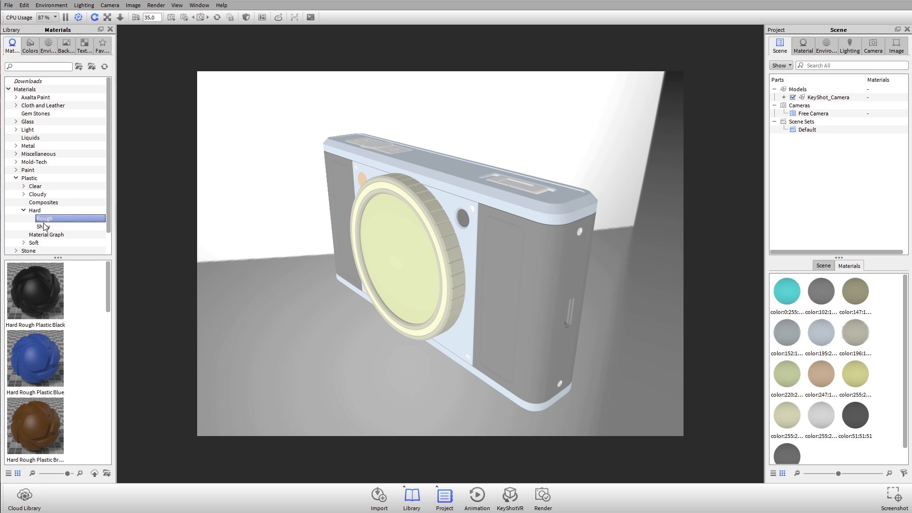
click(43, 227)
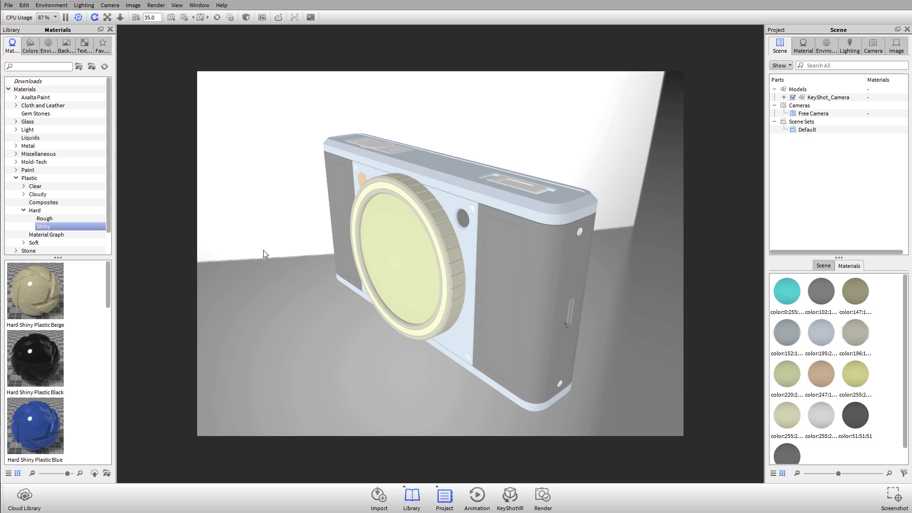
drag(264, 254, 336, 252)
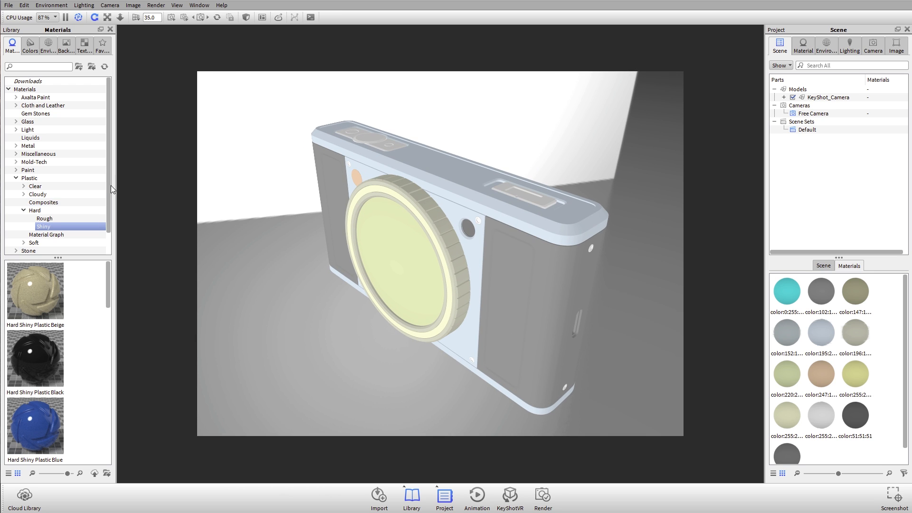
mouse_move(62, 193)
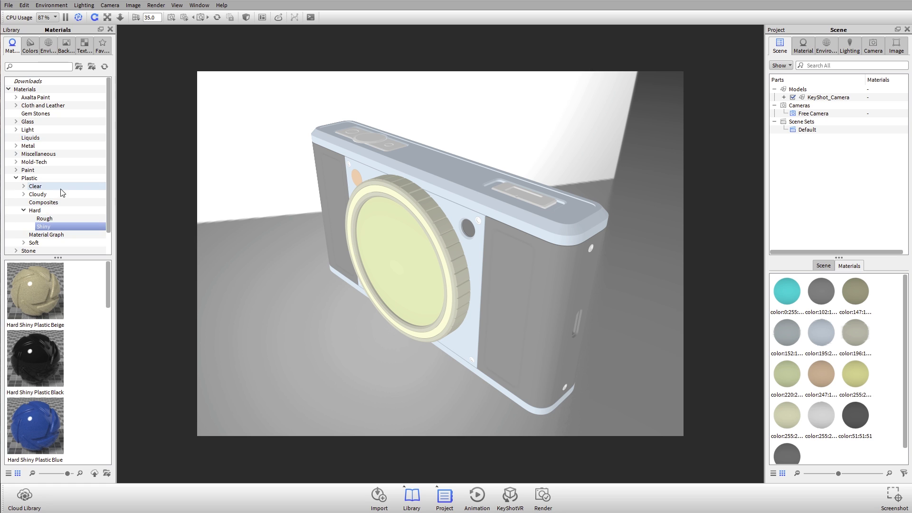
drag(439, 256, 498, 389)
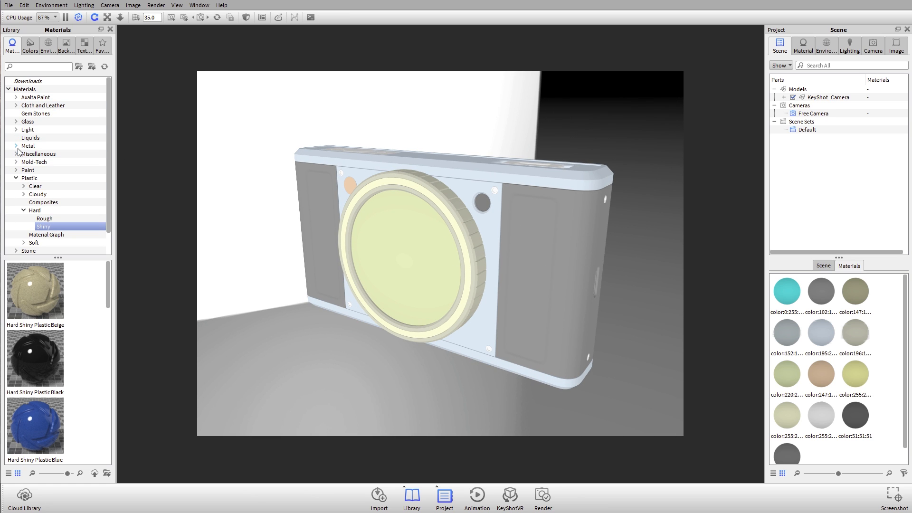
Apply Anodized Rough Blue from Metal > Anodized to the camera's top and bottom caps
click(16, 145)
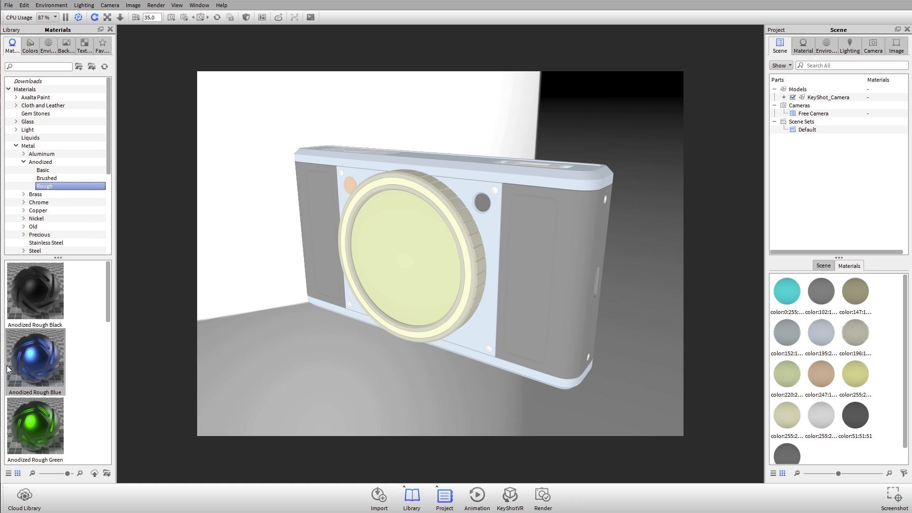
drag(35, 360, 556, 183)
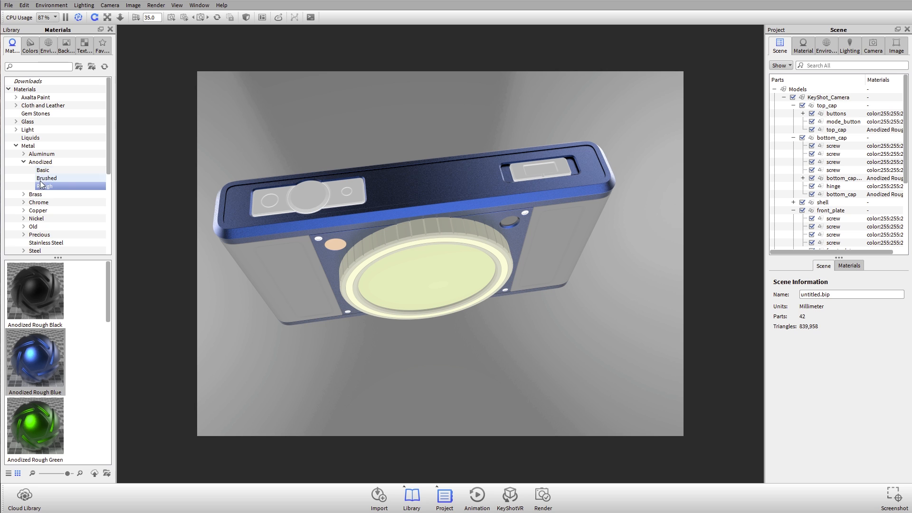
Apply Chrome Polished from Metal > Chrome > Basic to the buttons, screws and hinge, then select the buttons group
click(38, 202)
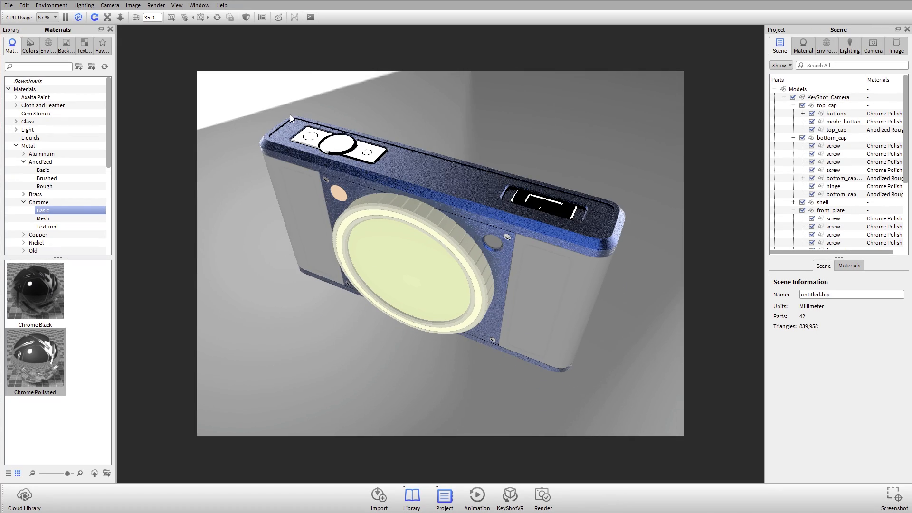
click(334, 145)
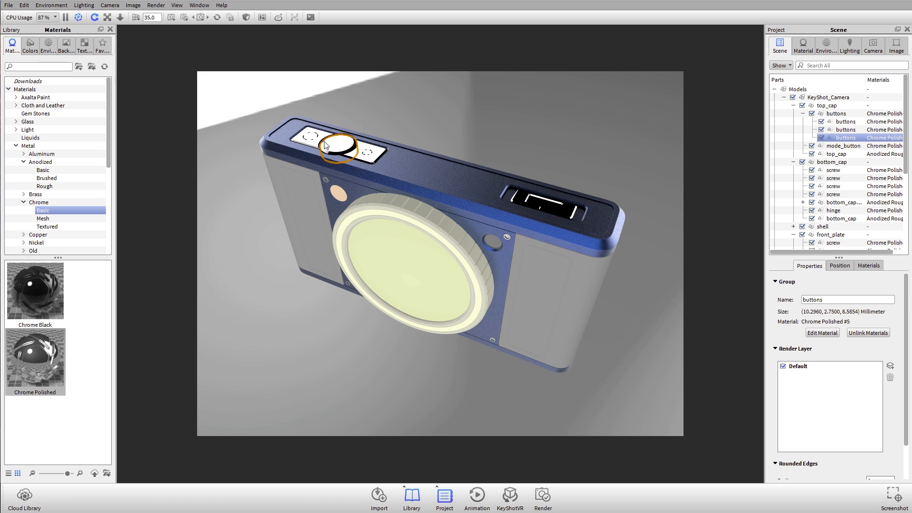
Select the mode button alone and bring up its material options to unlink it from Chrome Polished
click(546, 210)
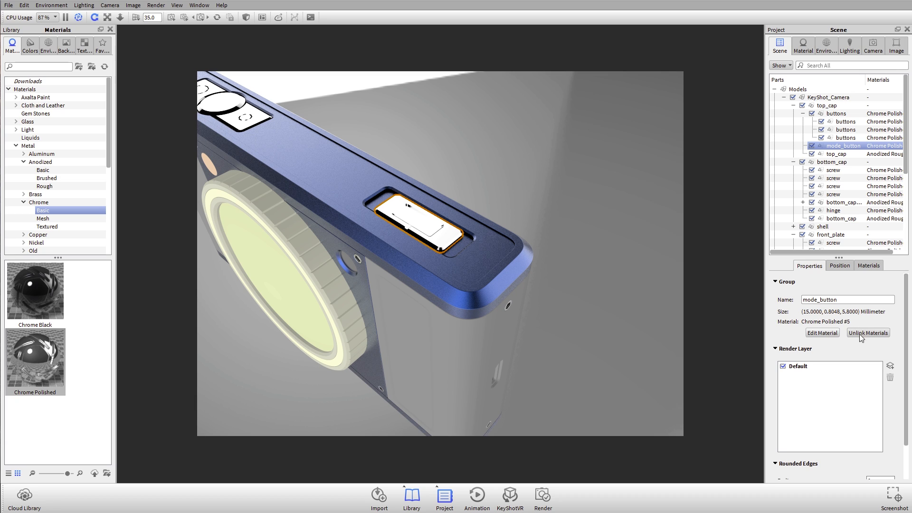
mouse_move(390, 230)
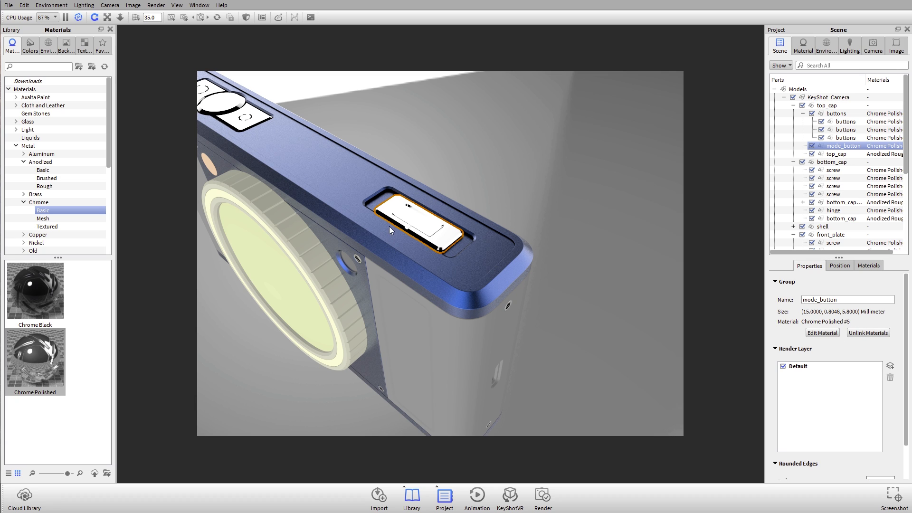
right_click(395, 208)
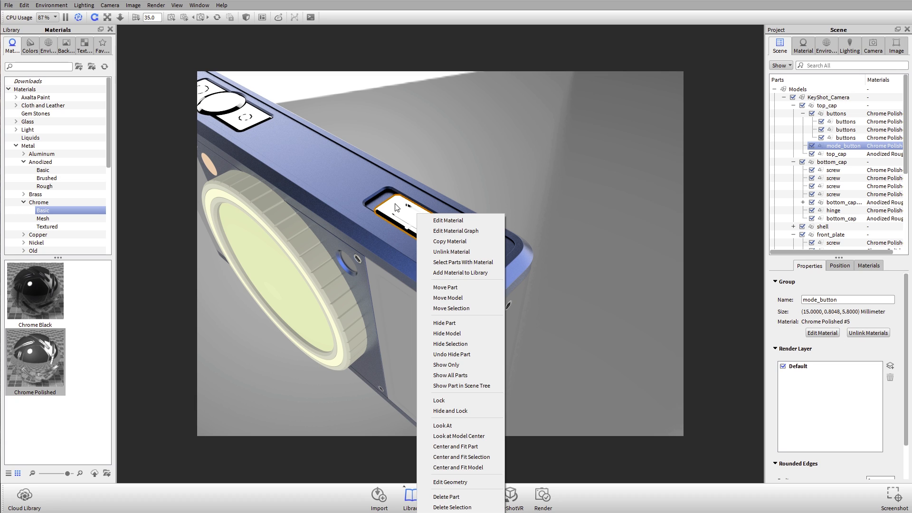
mouse_move(460, 241)
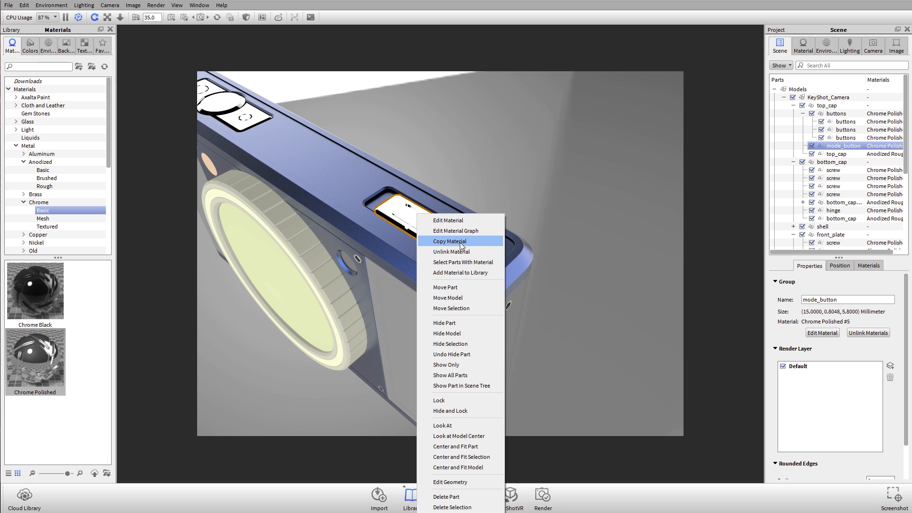
mouse_move(465, 252)
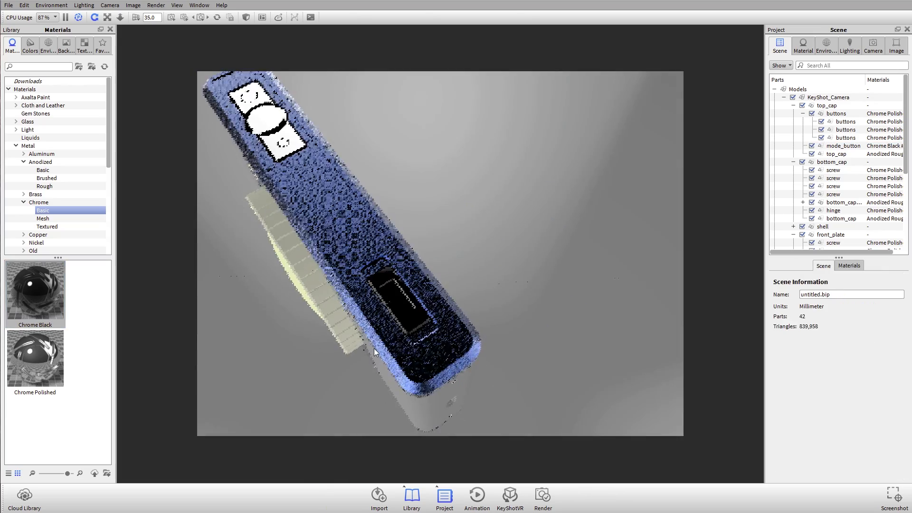
Orbit to the camera top and bring up Edit Material on the top buttons to reach the Select Color dialog
drag(375, 352, 471, 262)
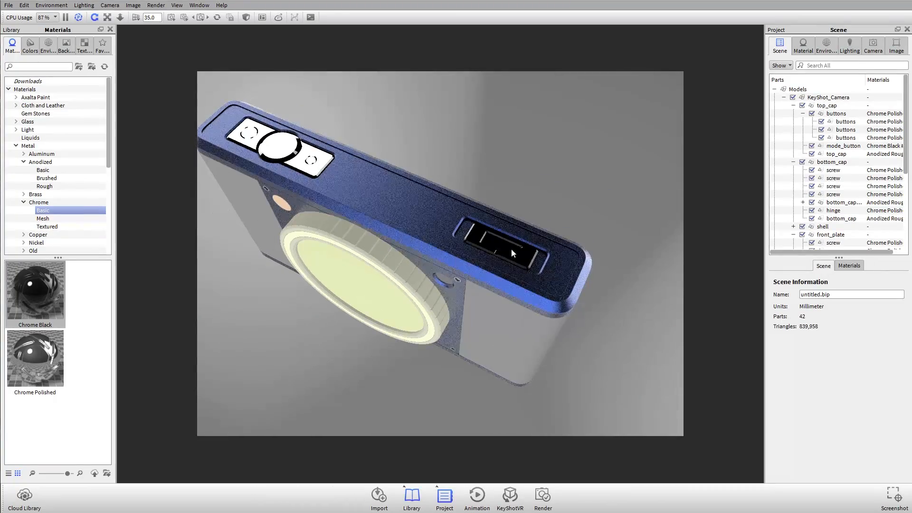
drag(513, 253, 486, 227)
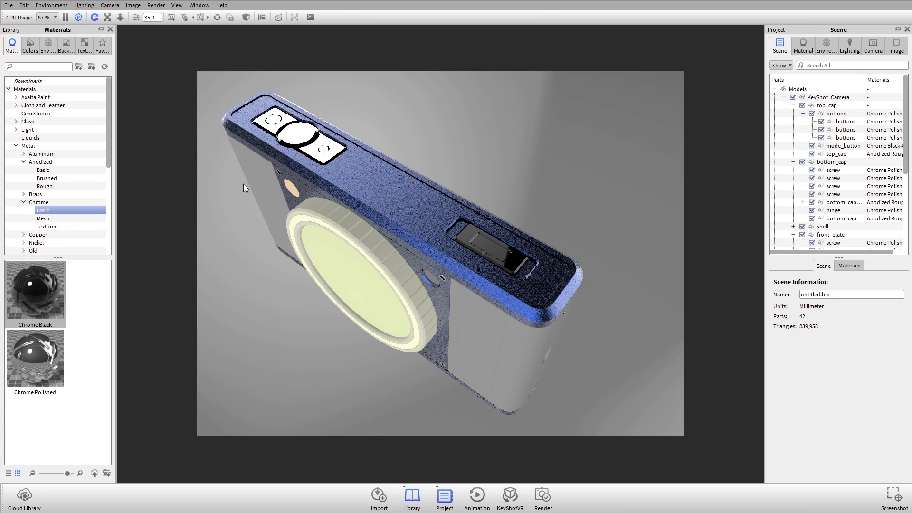
right_click(300, 135)
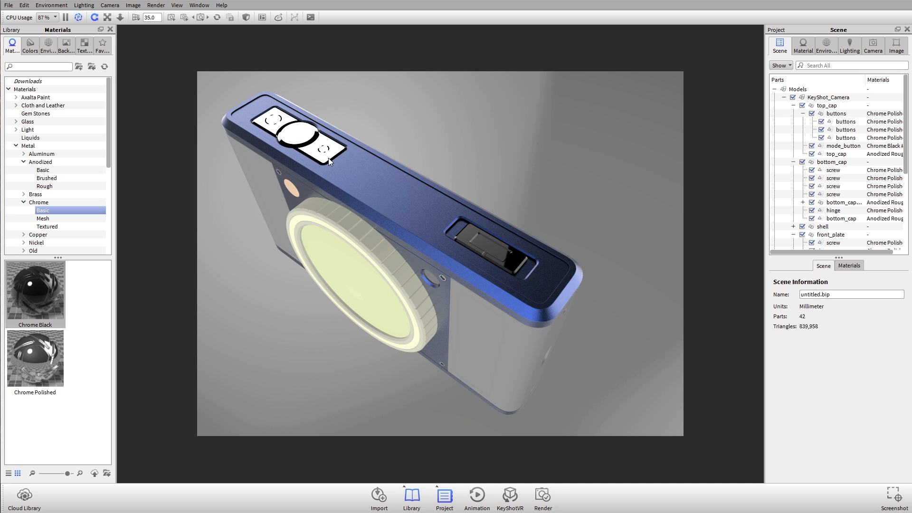
right_click(498, 250)
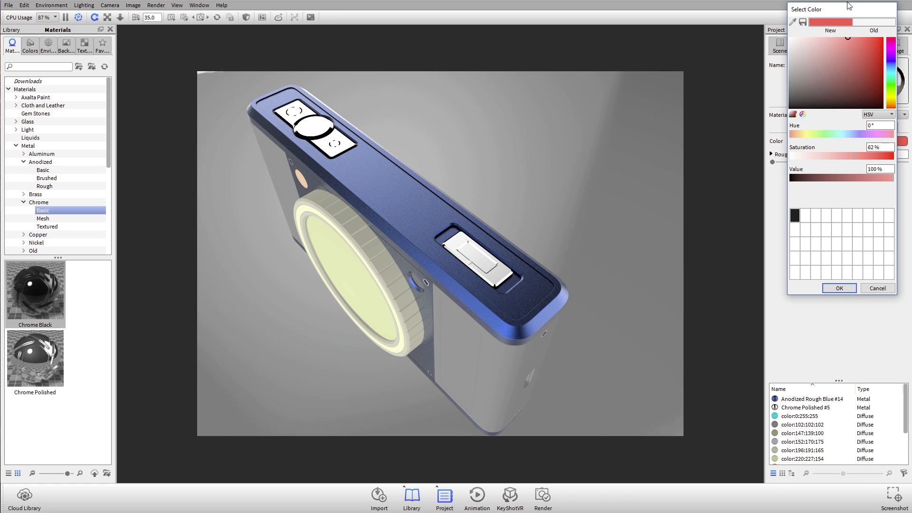
Cancel the Select Color dialog, leaving the blue Anodized Rough material unchanged, and return to the Scene parts list
click(838, 288)
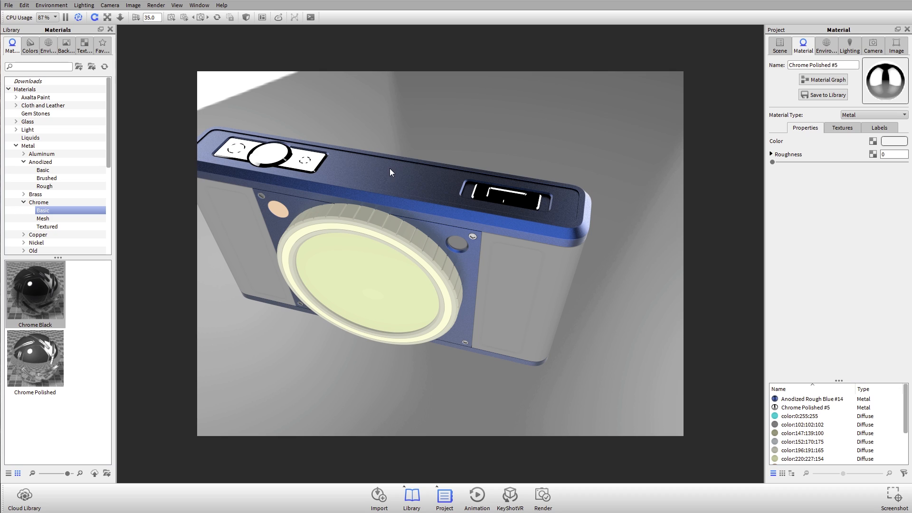
mouse_move(401, 235)
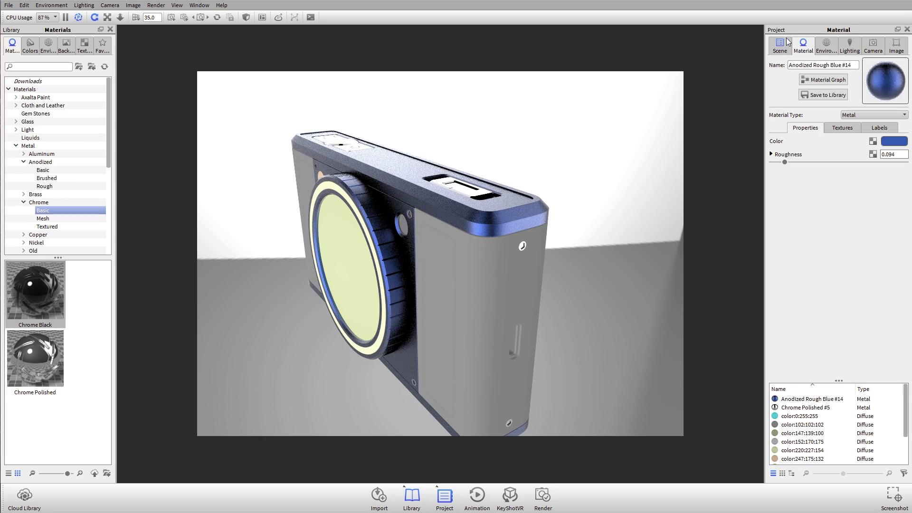
click(780, 46)
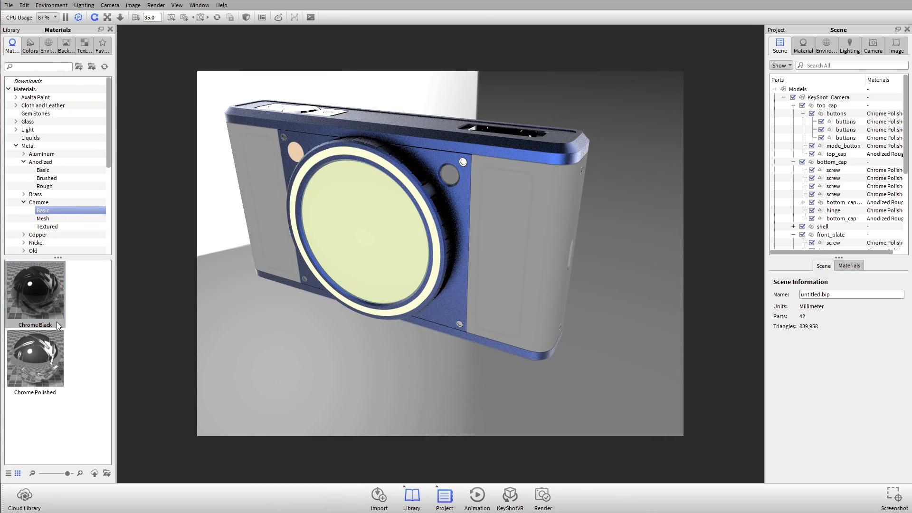
click(34, 294)
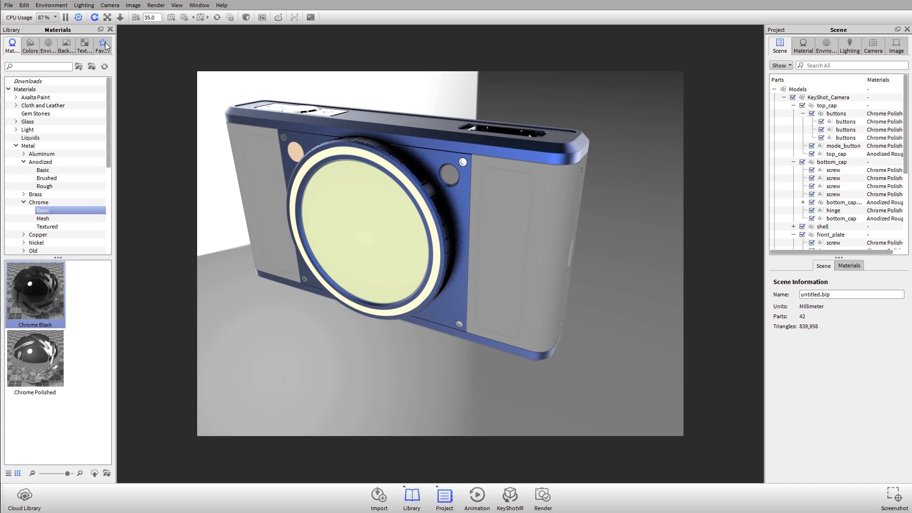
click(101, 46)
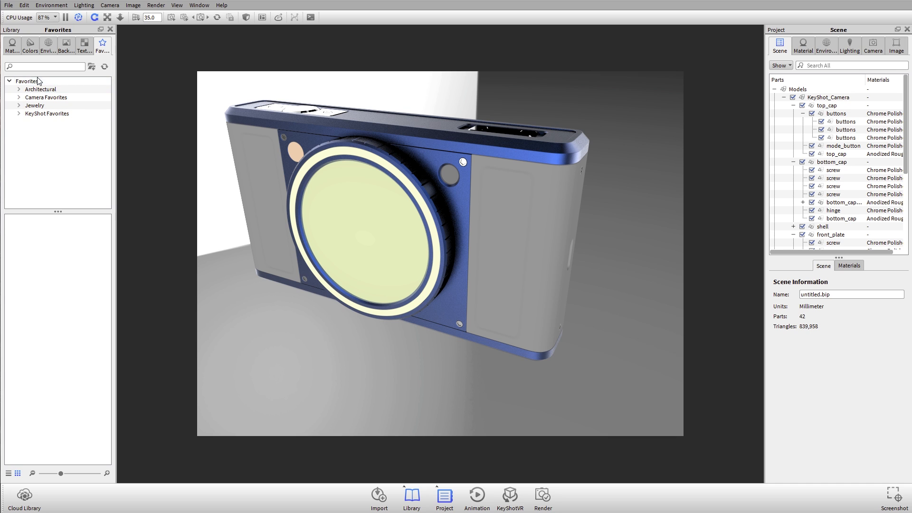
click(41, 88)
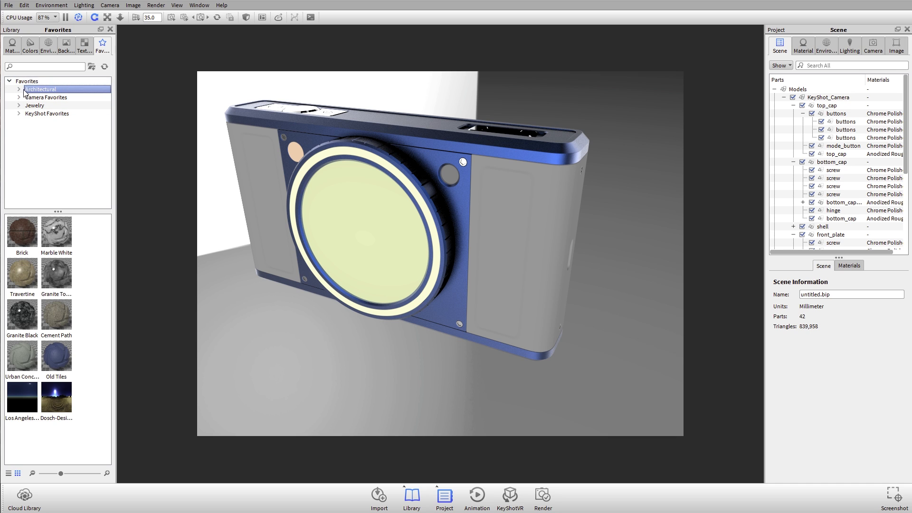
click(46, 97)
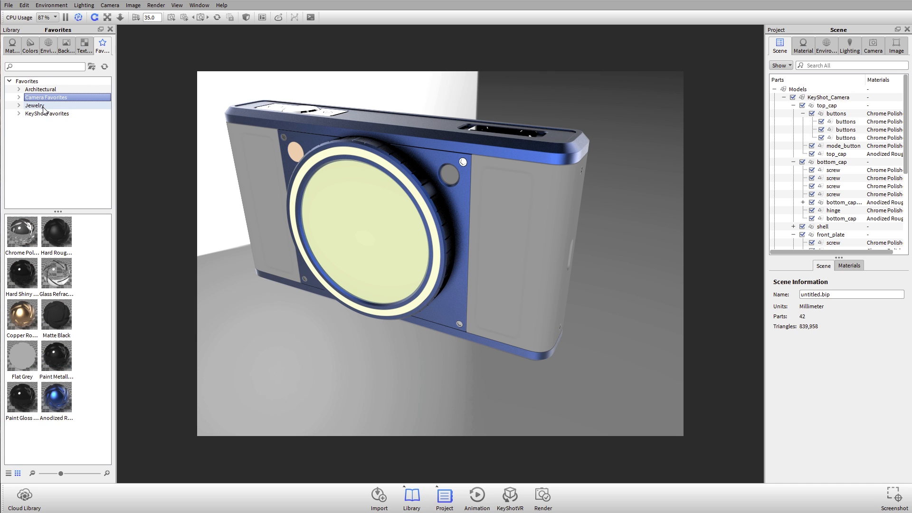
click(47, 113)
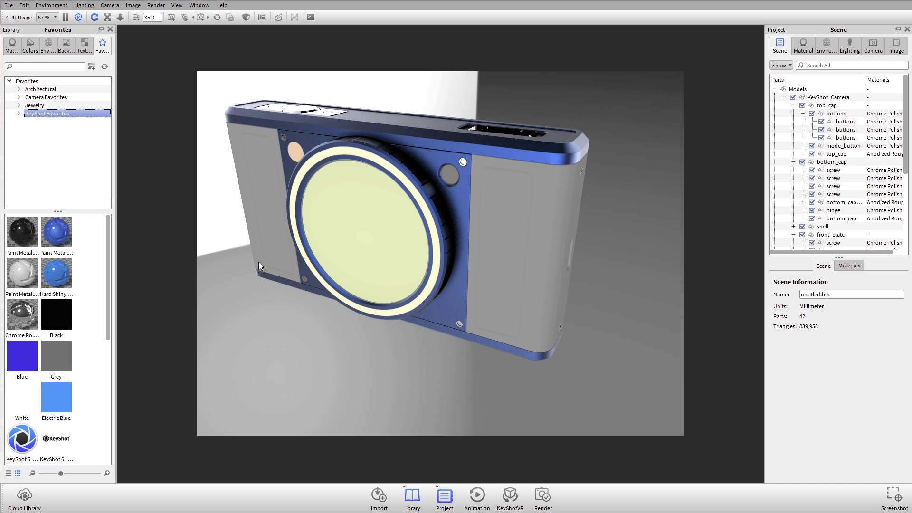
scroll(down, 3)
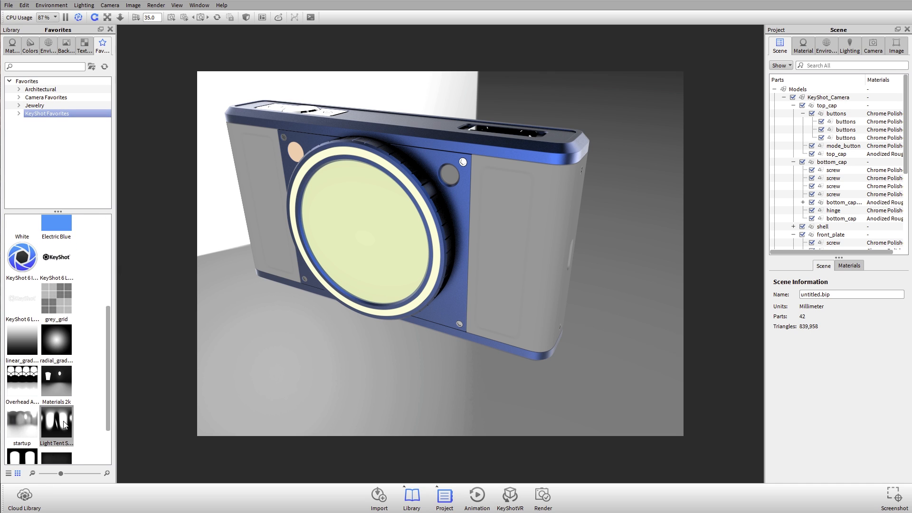
scroll(down, 3)
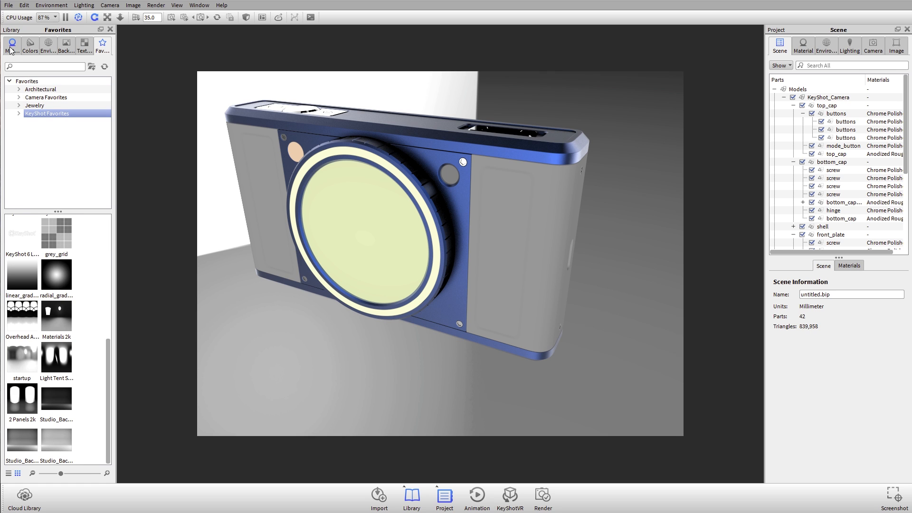
click(12, 46)
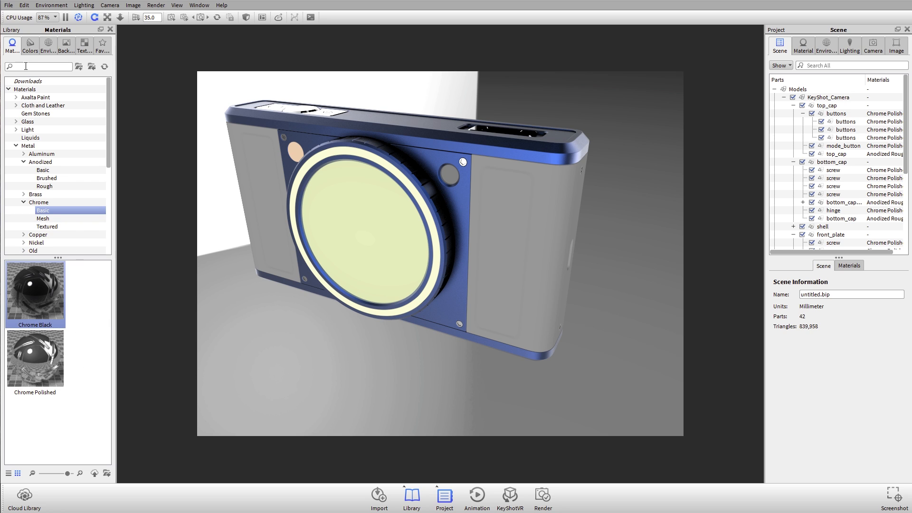
Add the Chrome Black library material to the Camera Favorites collection via its context menu
right_click(35, 285)
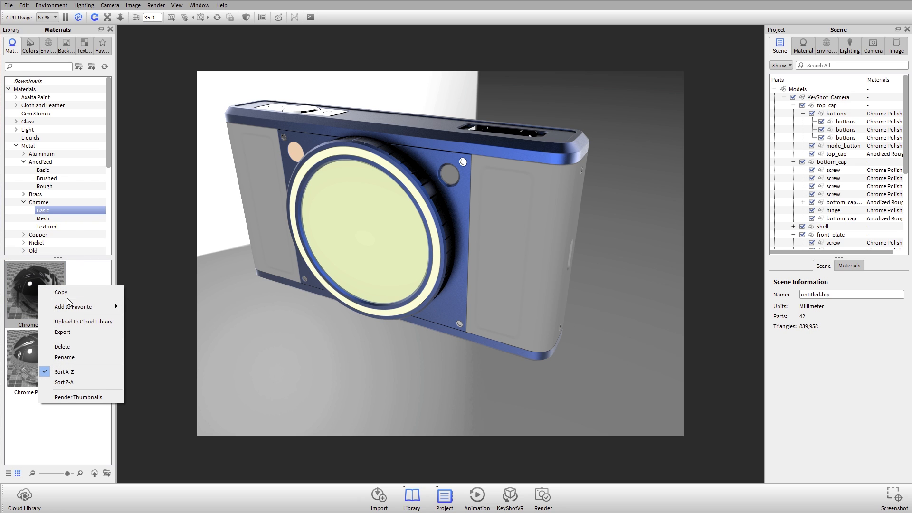
mouse_move(72, 307)
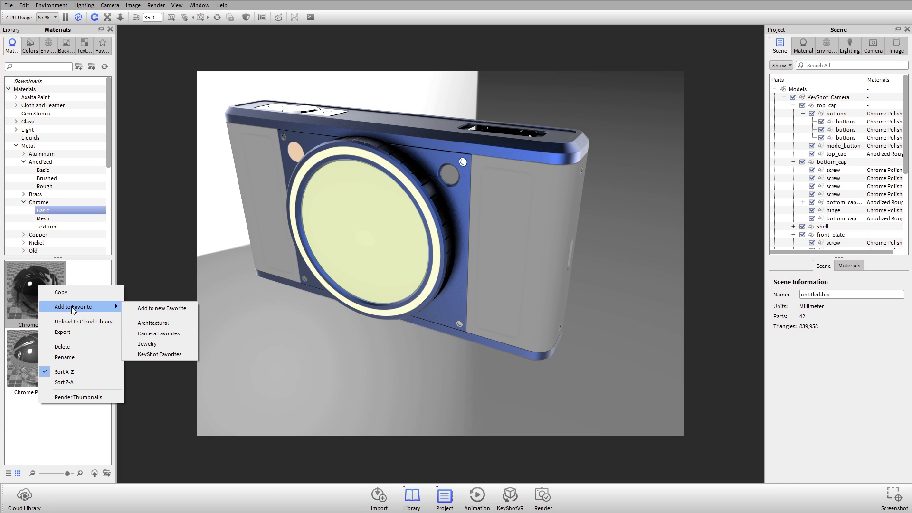
mouse_move(148, 344)
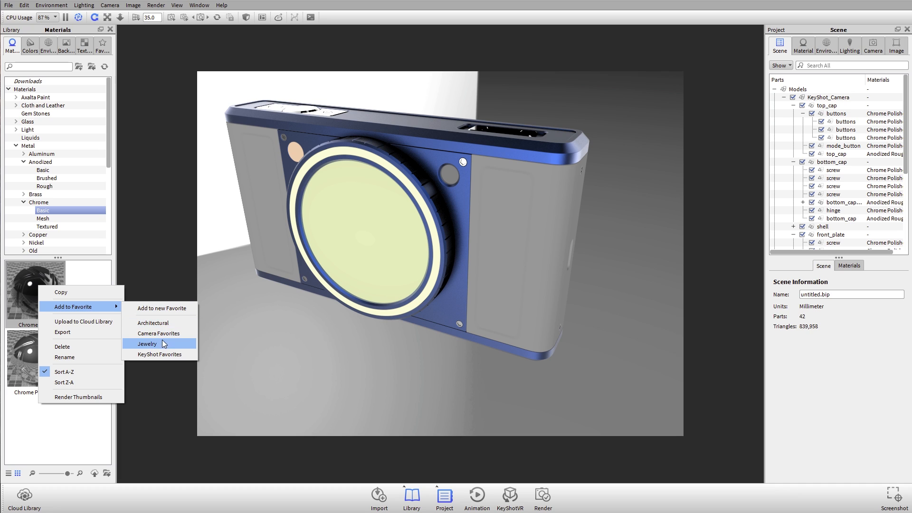
mouse_move(163, 354)
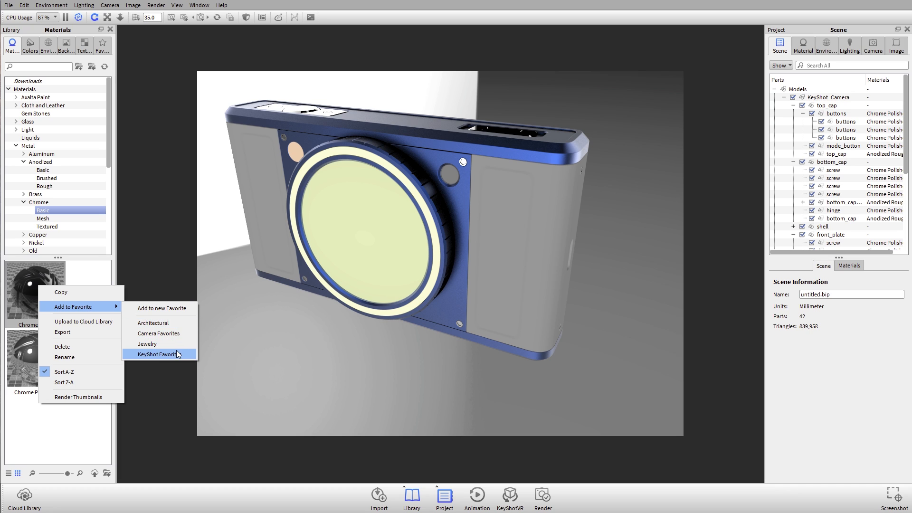
mouse_move(147, 344)
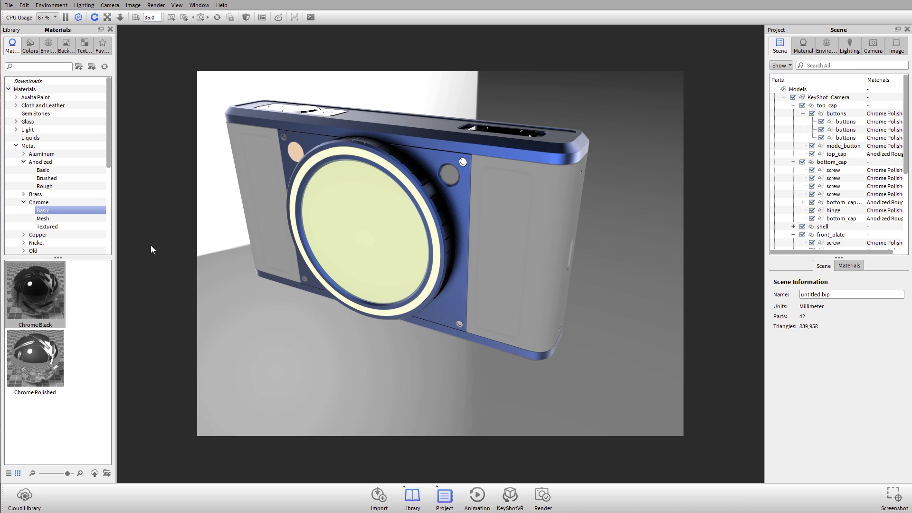
Apply Glass Refractive from Favorites > Camera Favorites to the lens and orbit to check it
click(102, 46)
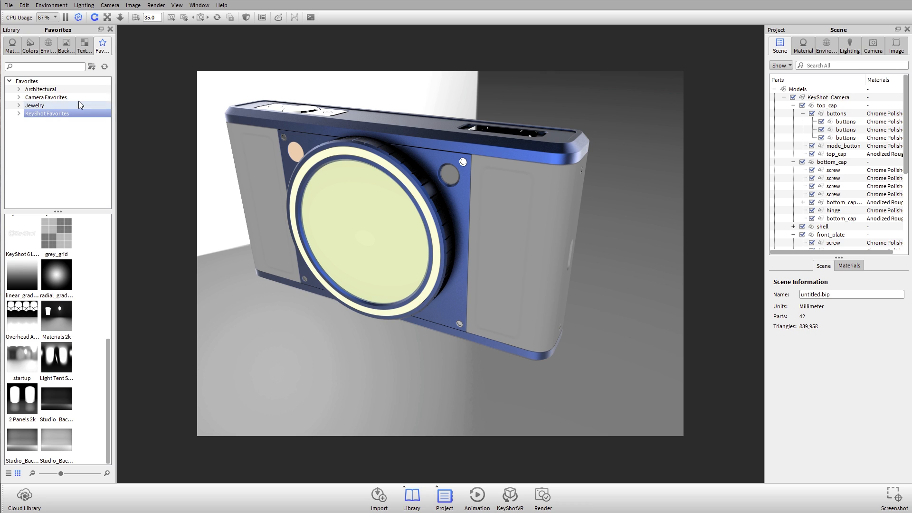
click(46, 97)
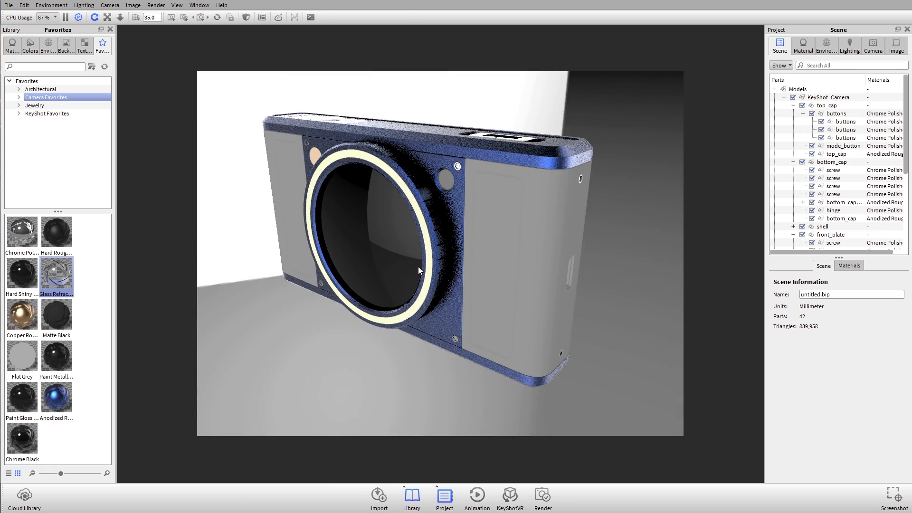
drag(419, 270, 483, 266)
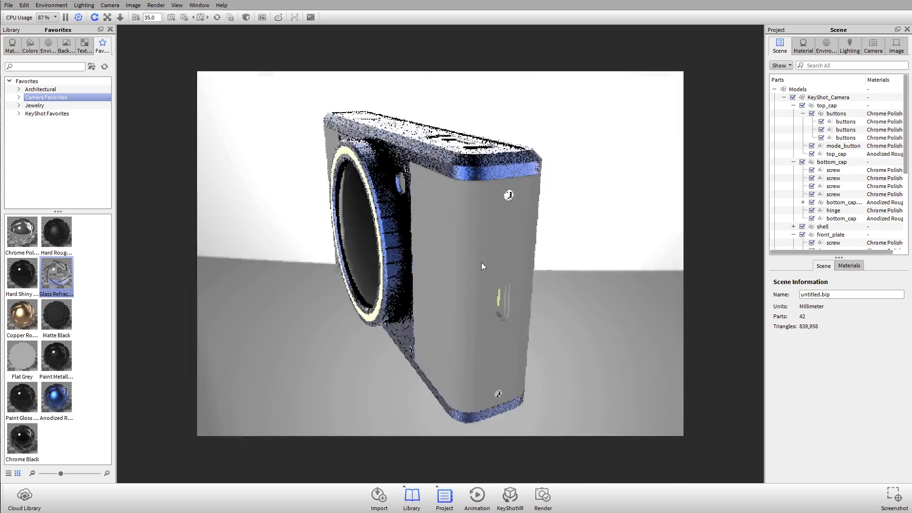
drag(483, 267, 456, 247)
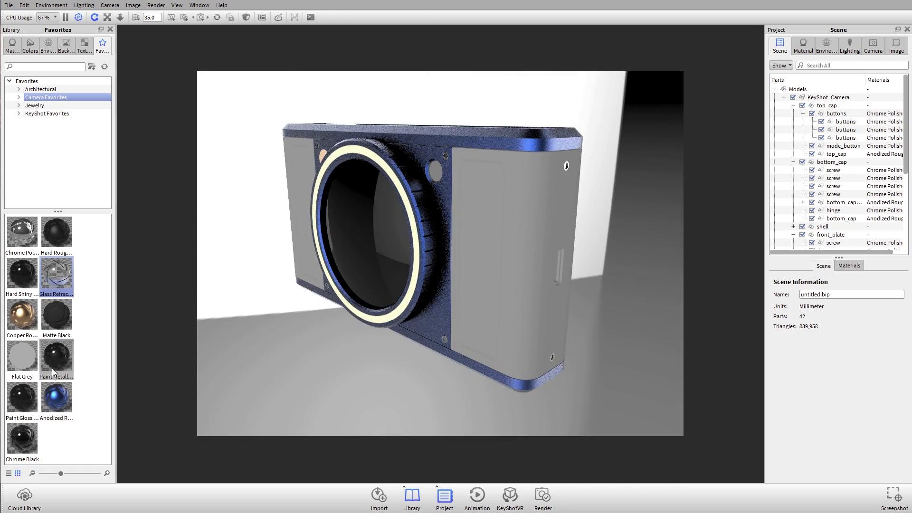
Browse to the Leather materials under Cloth and Leather in the main library
click(12, 46)
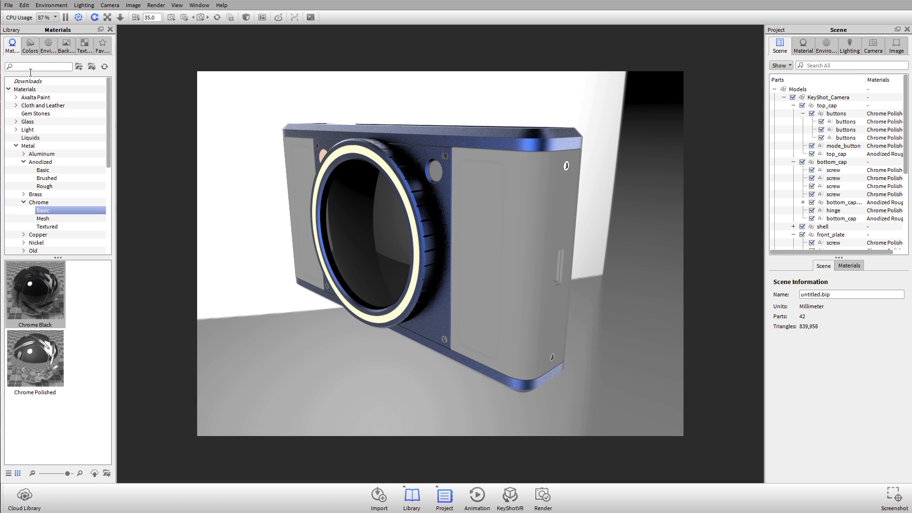
click(16, 105)
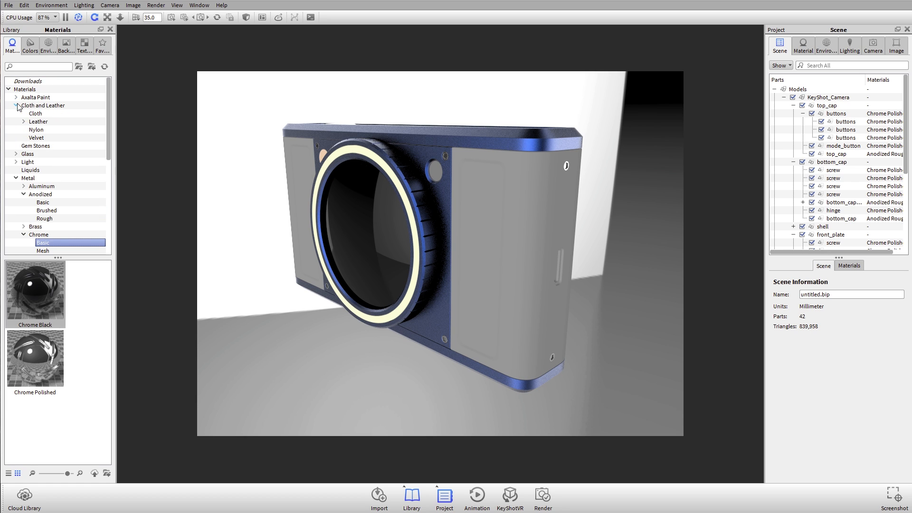
click(38, 121)
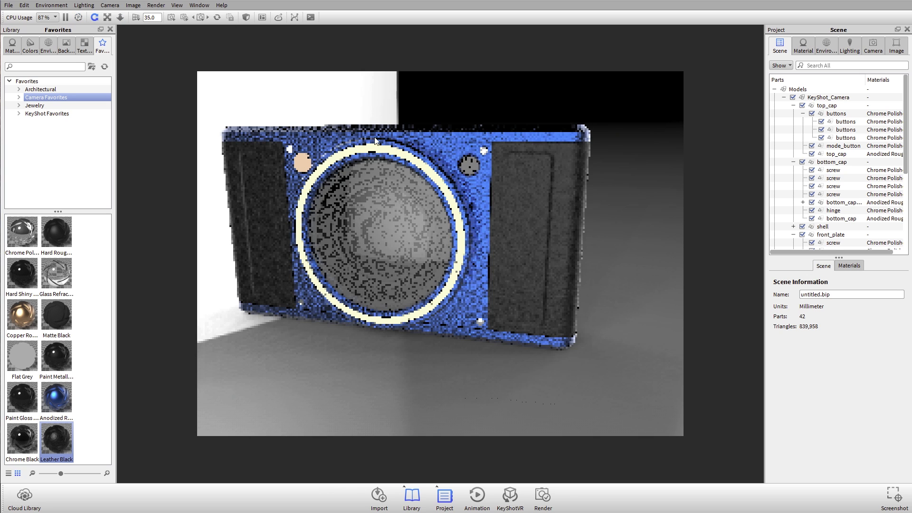
Apply Flat Grey from Camera Favorites to the LED ring around the lens
click(844, 242)
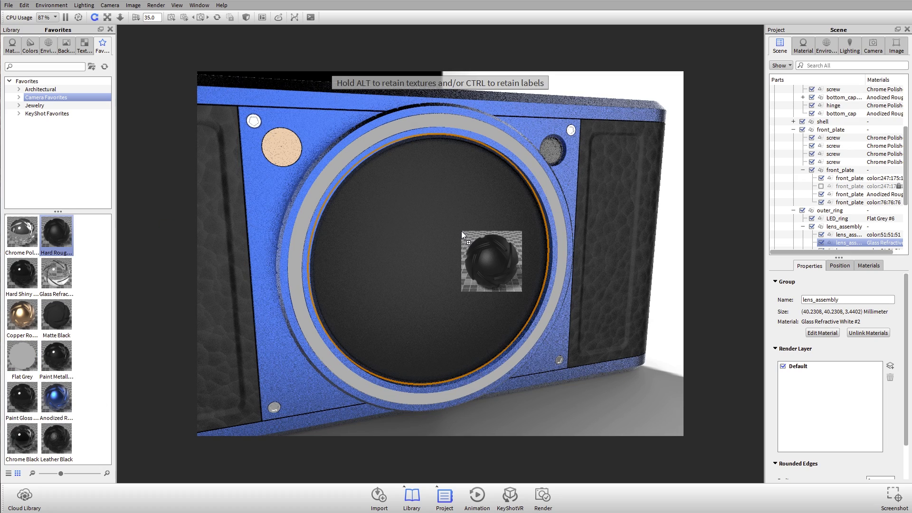
Apply rough black plastic to the lens assembly, then show all hidden parts of the camera
drag(492, 262, 629, 437)
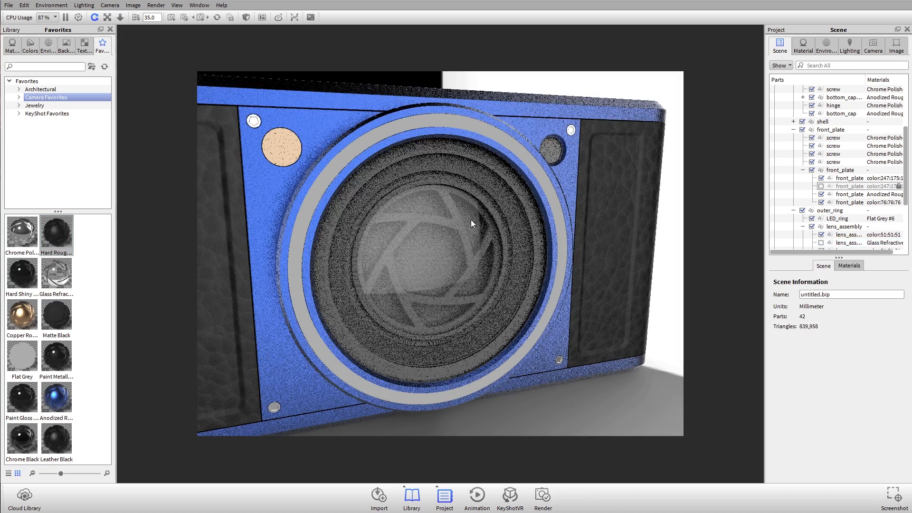
drag(56, 230, 434, 378)
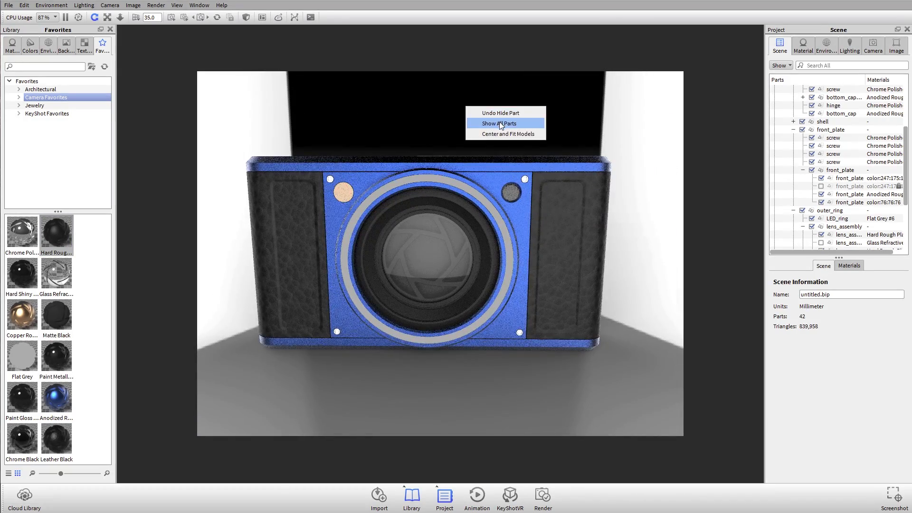
click(497, 123)
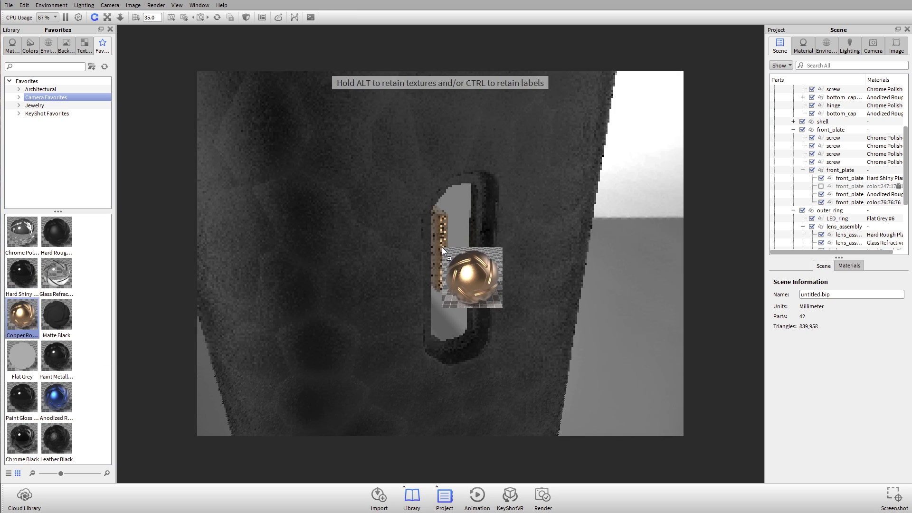
Give the port opening Copper Rough, then list the scene's in-use materials in the Project panel
click(56, 317)
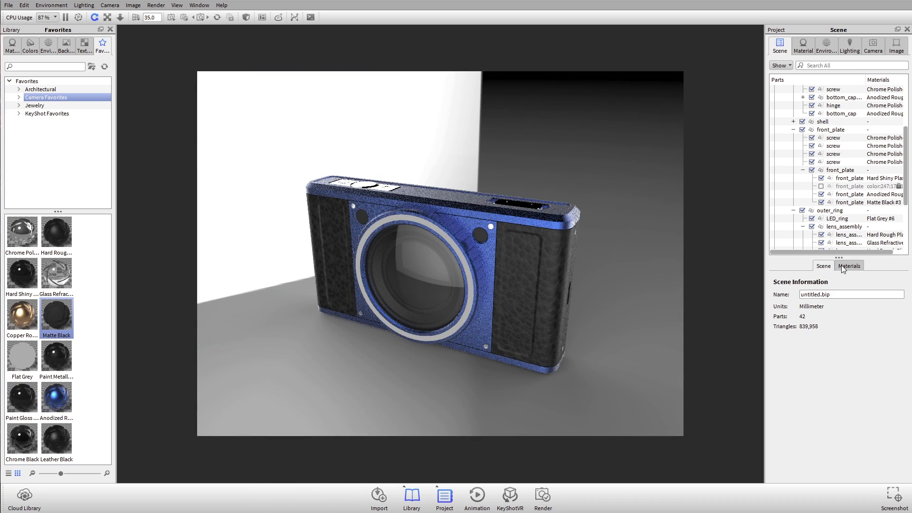
click(850, 266)
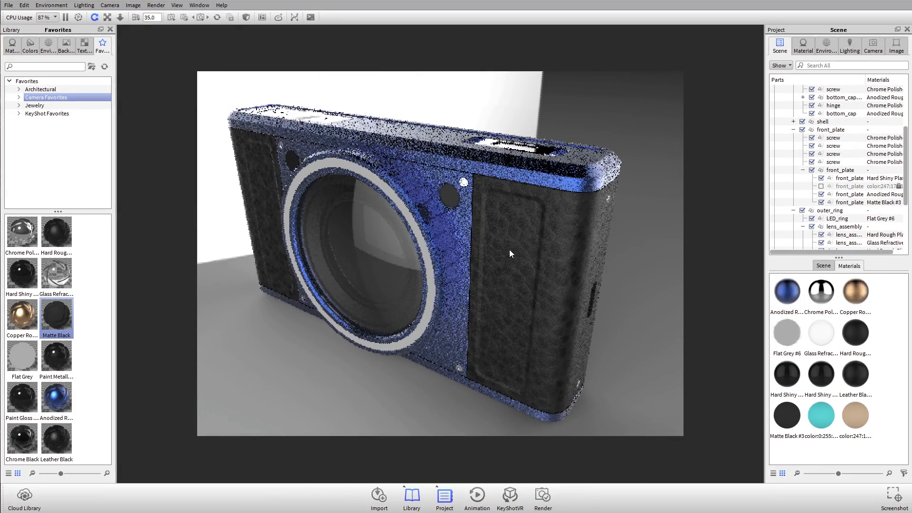
Swap the side grips' Leather Black for Mold-Tech-15605 textured plastic from the material library
click(11, 46)
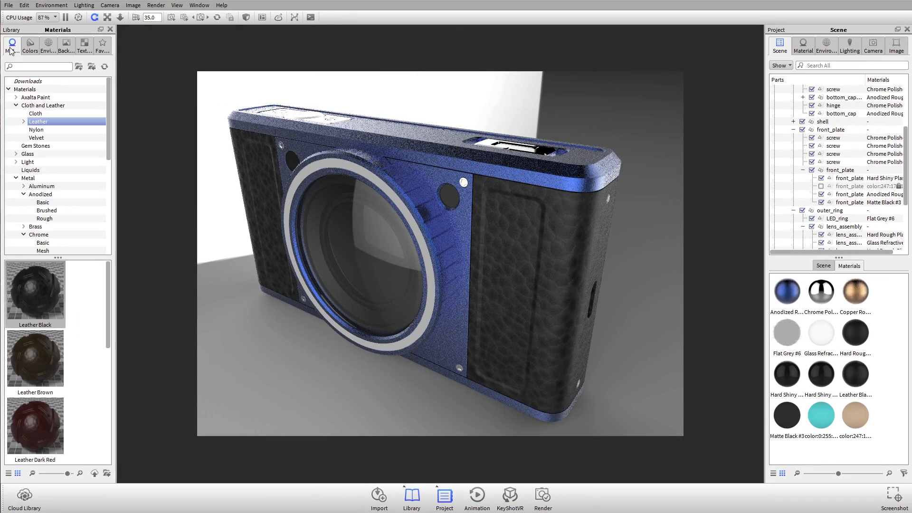
click(35, 294)
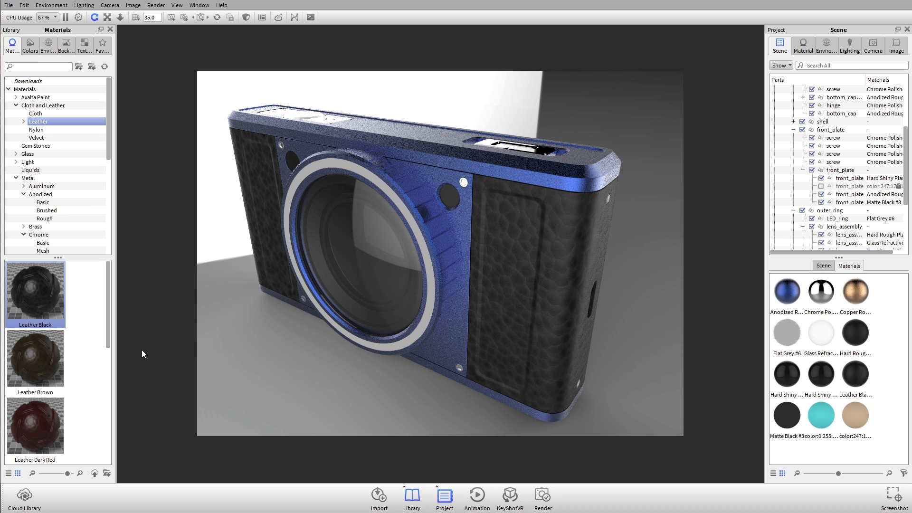
click(30, 45)
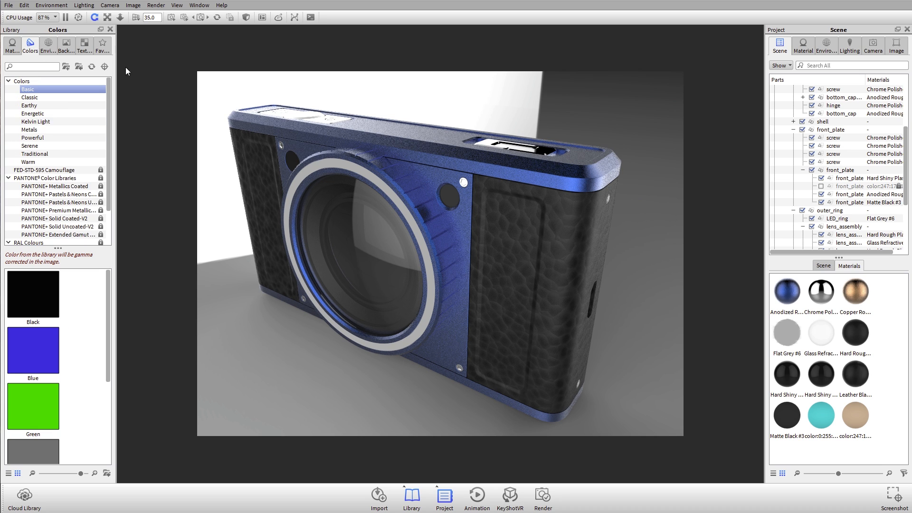
click(11, 46)
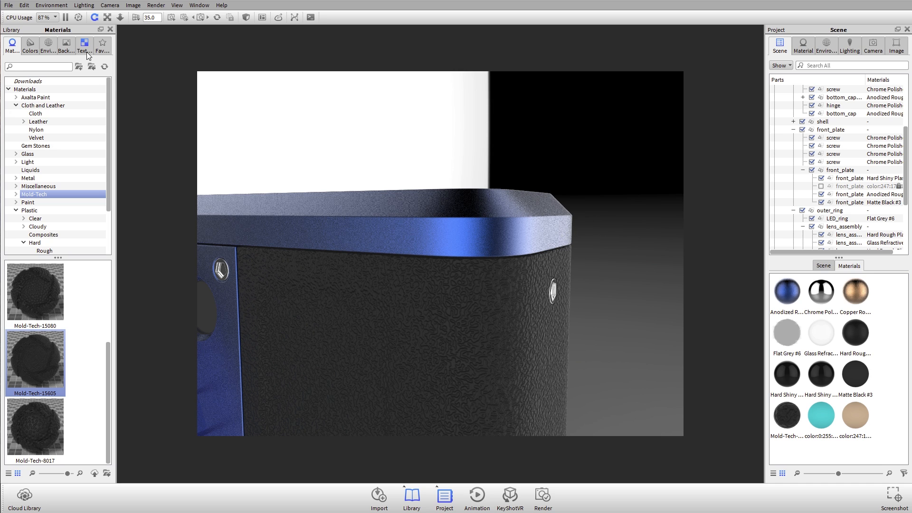
Browse the colour library past Metals and Powerful sets to PANTONE+ Solid Coated-V2 and pick an orange swatch
click(30, 46)
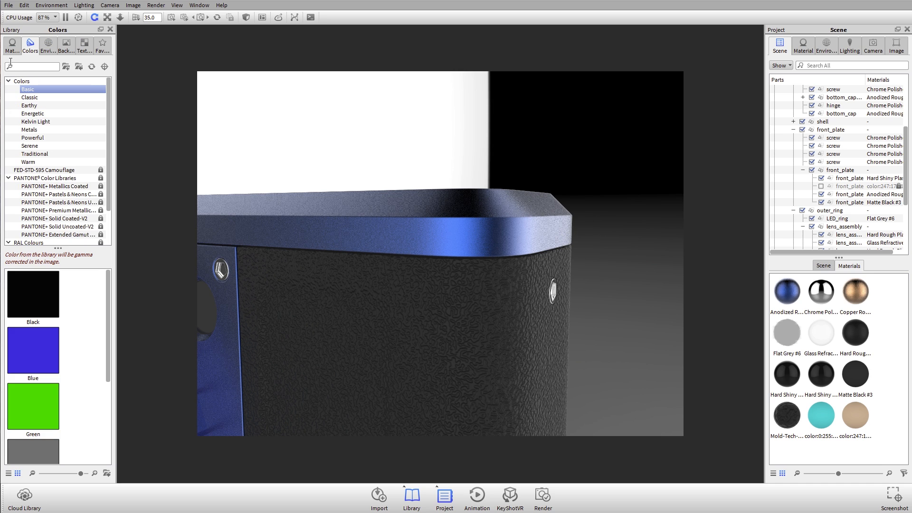
click(30, 130)
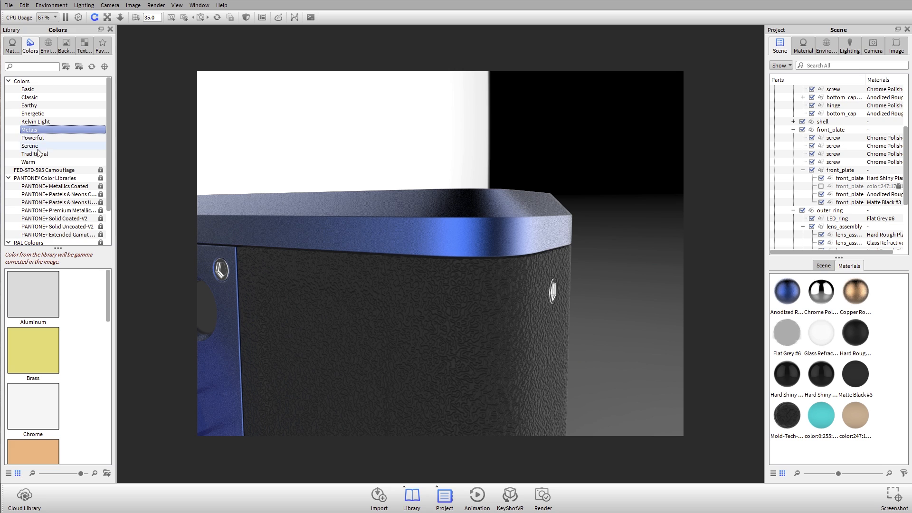
click(33, 137)
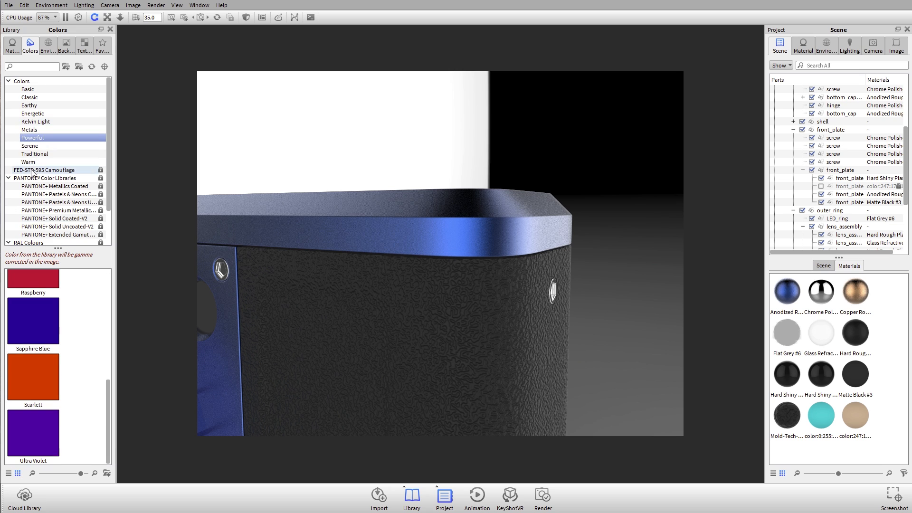
scroll(down, 3)
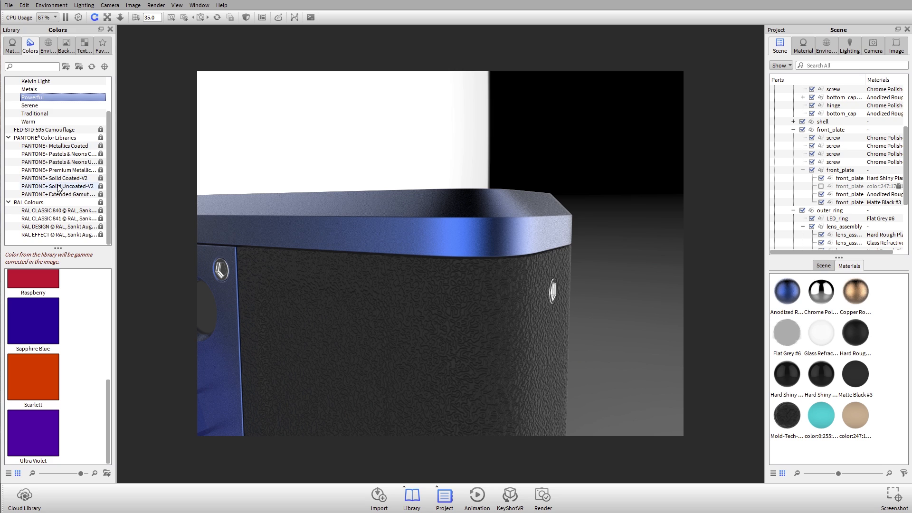
click(57, 178)
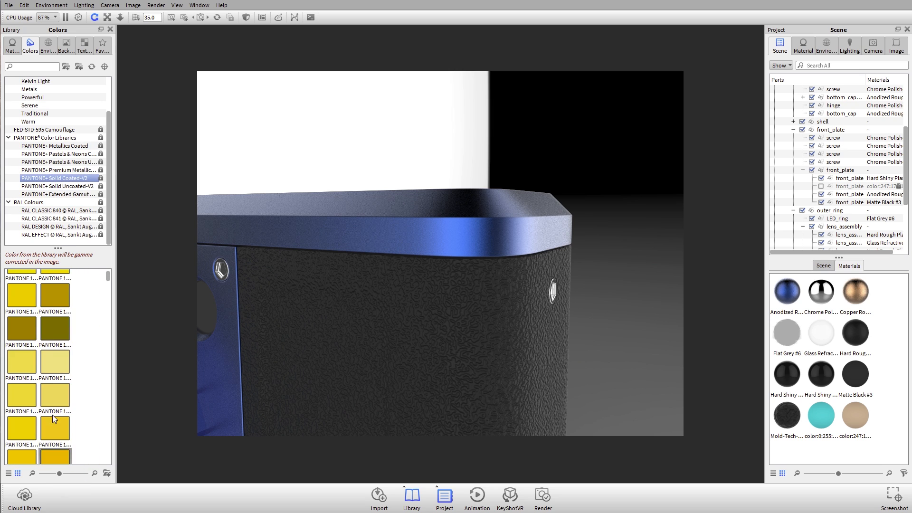
scroll(down, 3)
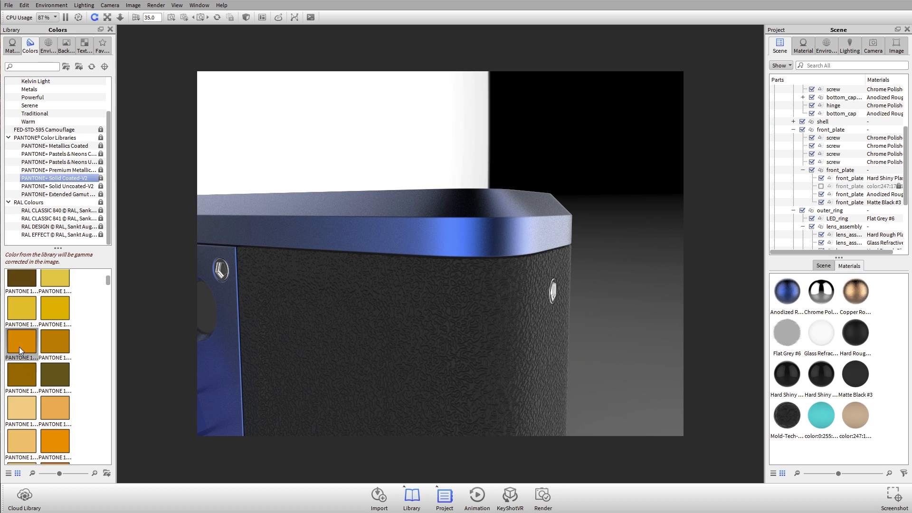
click(21, 342)
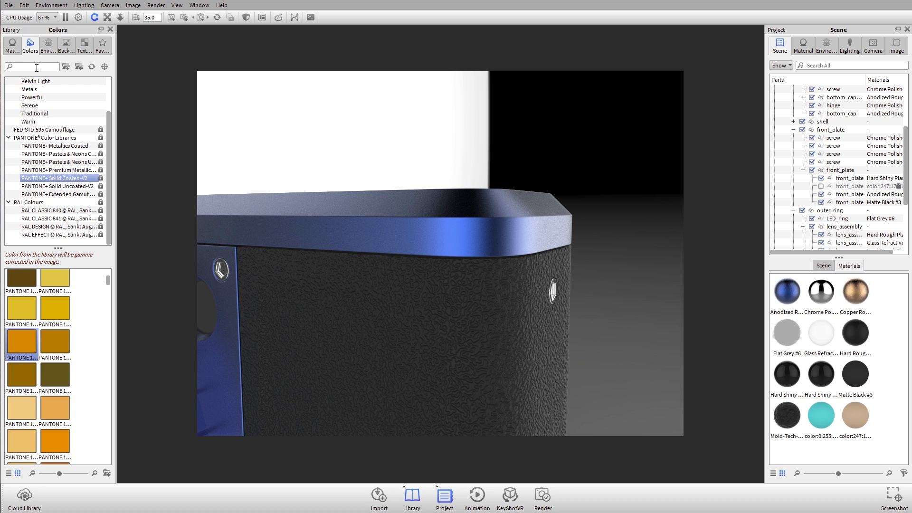
Filter the colour library with a 'green' search to list green Pantone swatches
text(green)
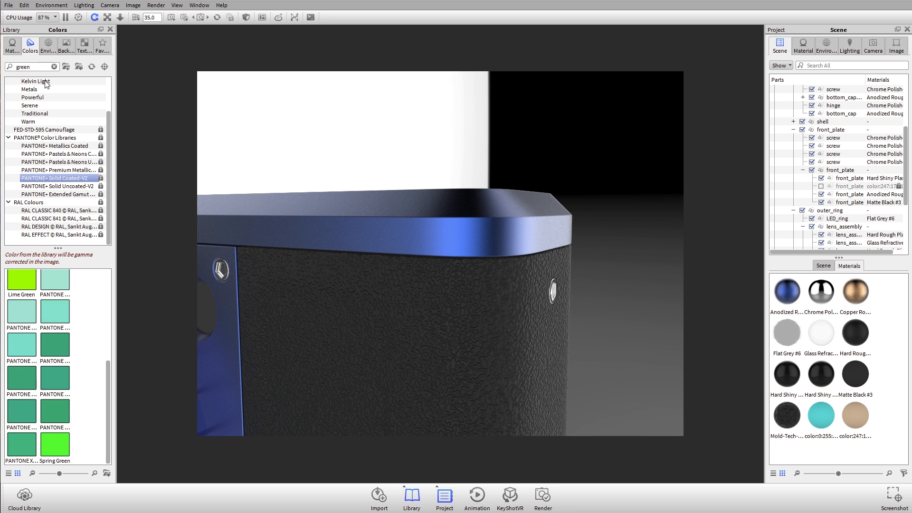
mouse_move(91, 362)
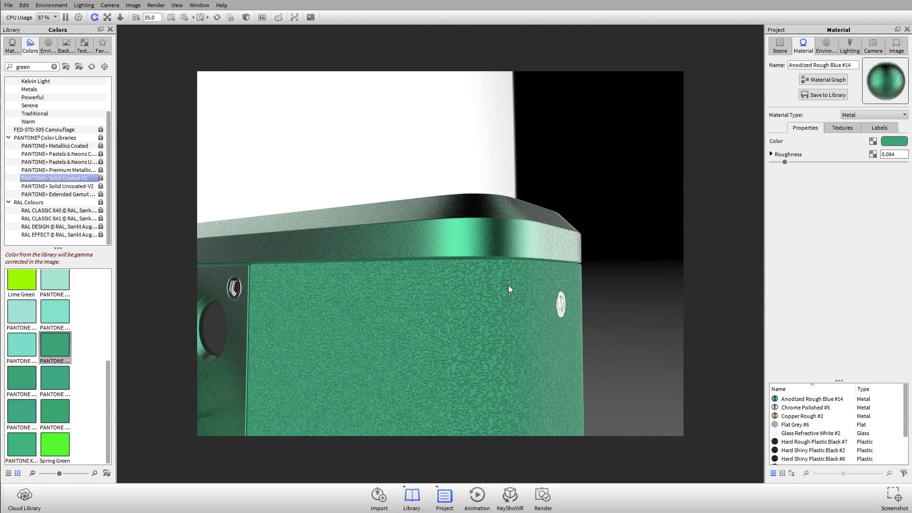
mouse_move(498, 236)
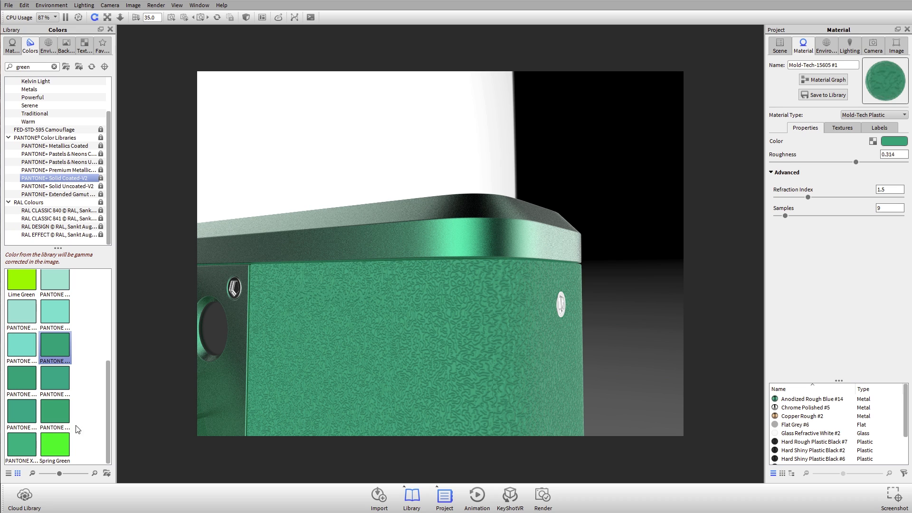
mouse_move(19, 114)
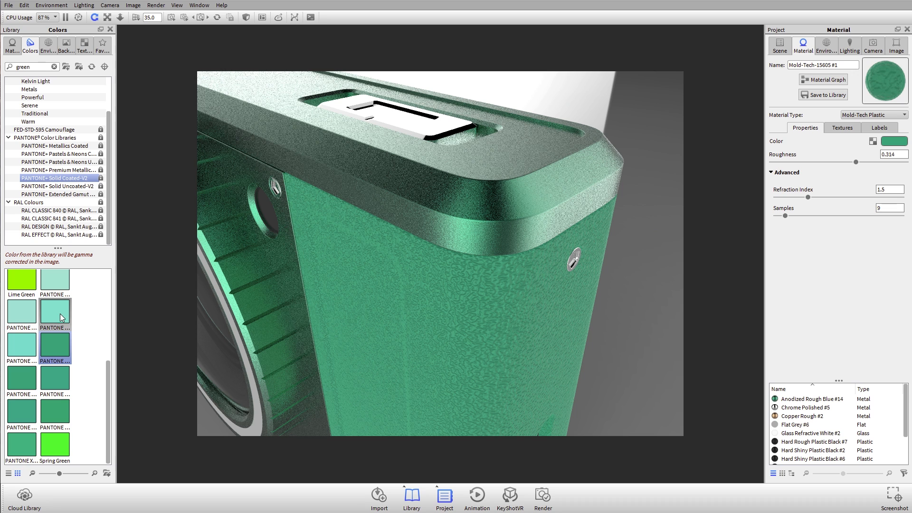
Add the green Pantone swatch to Camera Favorites, then return to the colour library
click(21, 345)
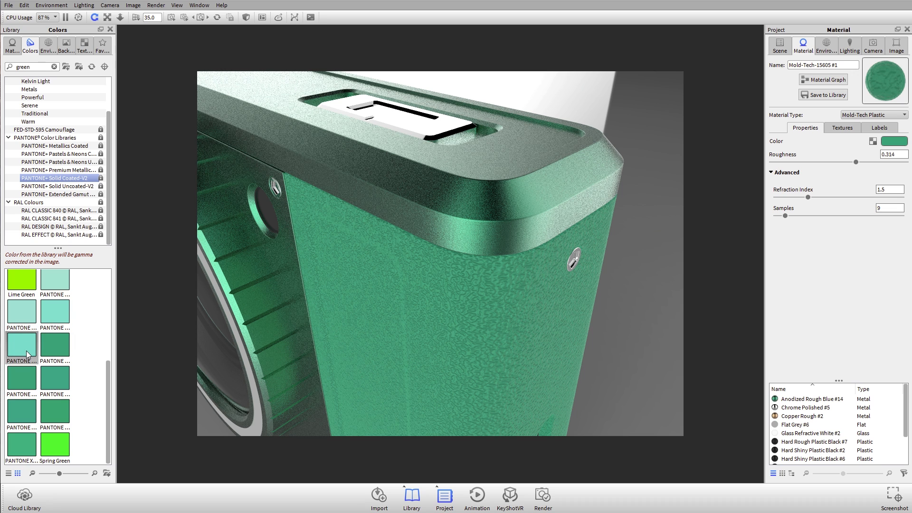
right_click(21, 346)
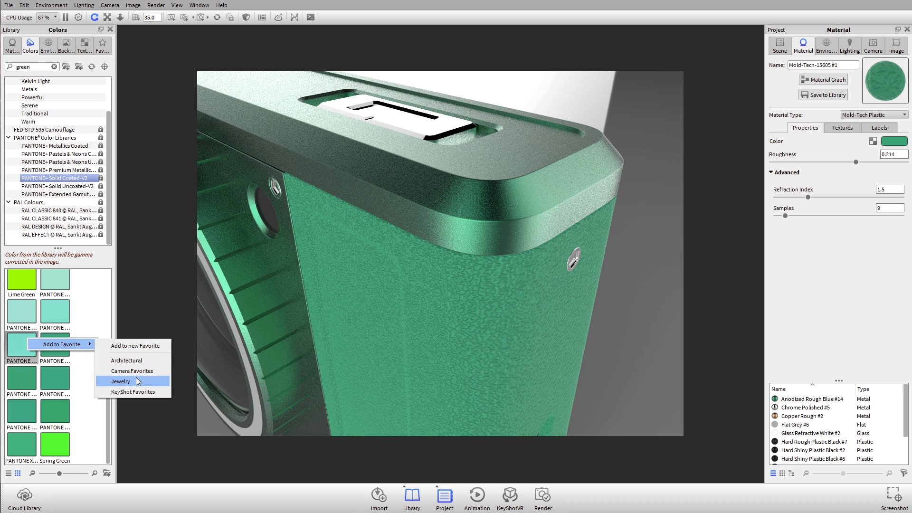
click(120, 381)
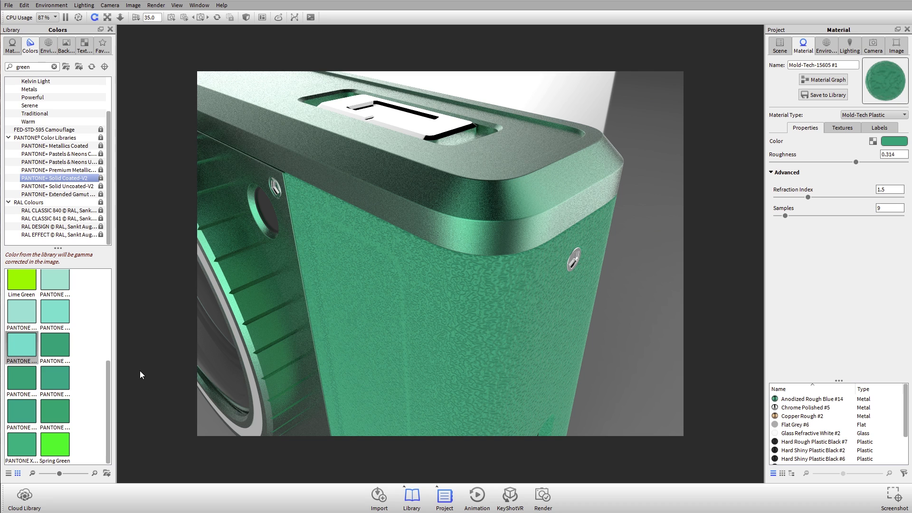
click(102, 44)
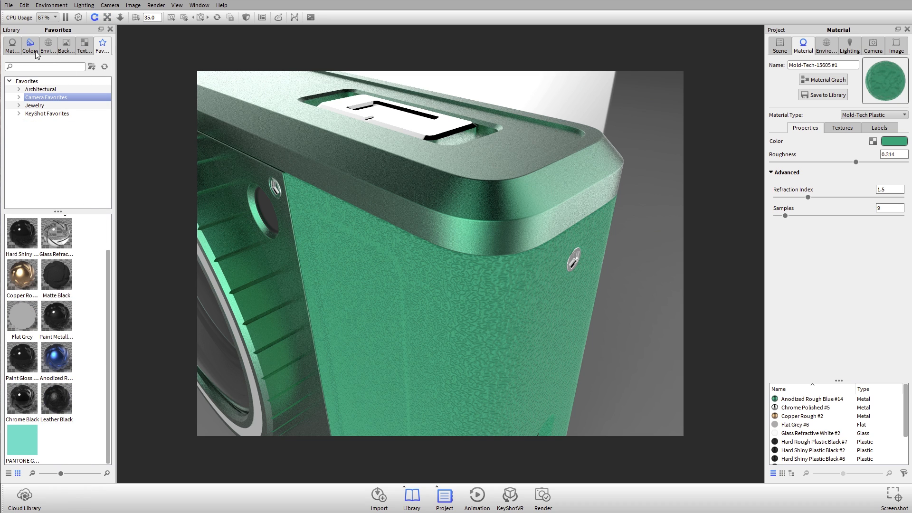
click(29, 47)
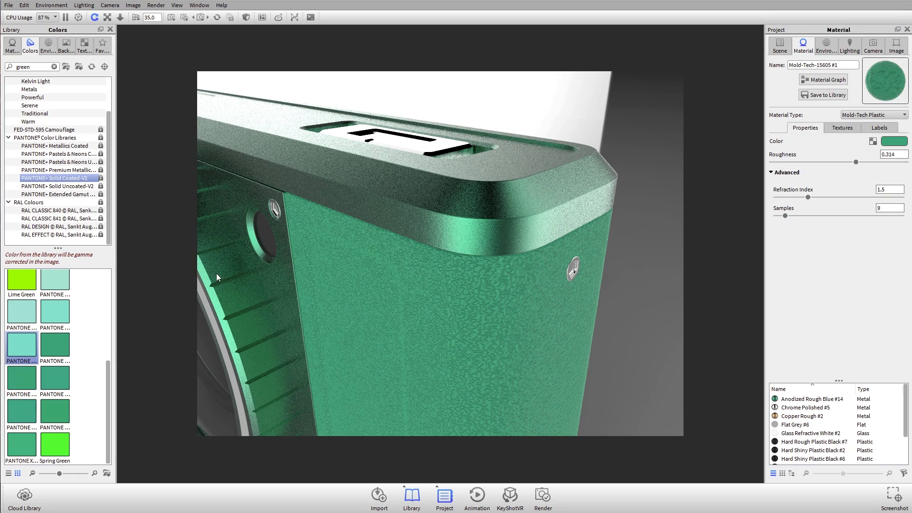
mouse_move(461, 235)
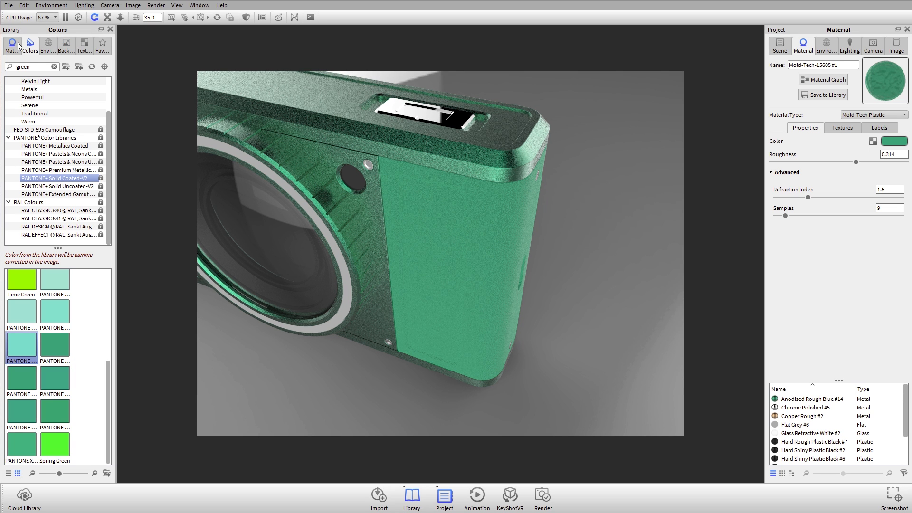
Show the Camera Favorites collection holding the saved green Pantone swatch
click(102, 44)
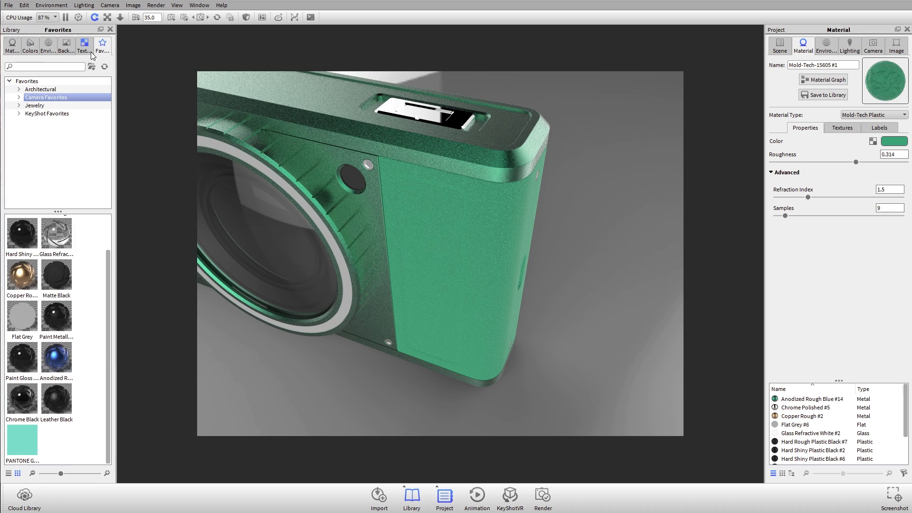